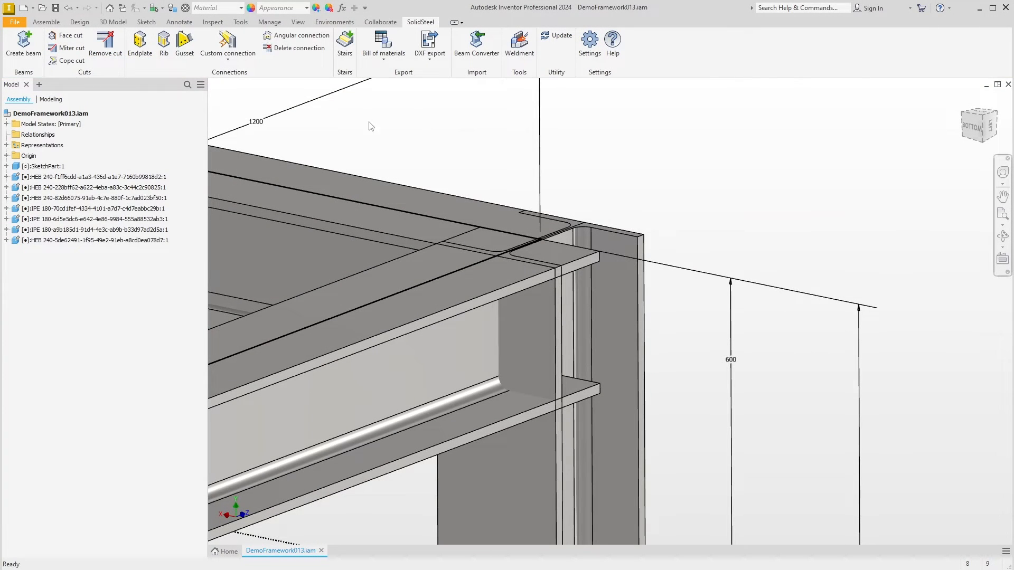
- Start the SolidSteel Endplate tool for a new end plate connection
left_click(139, 44)
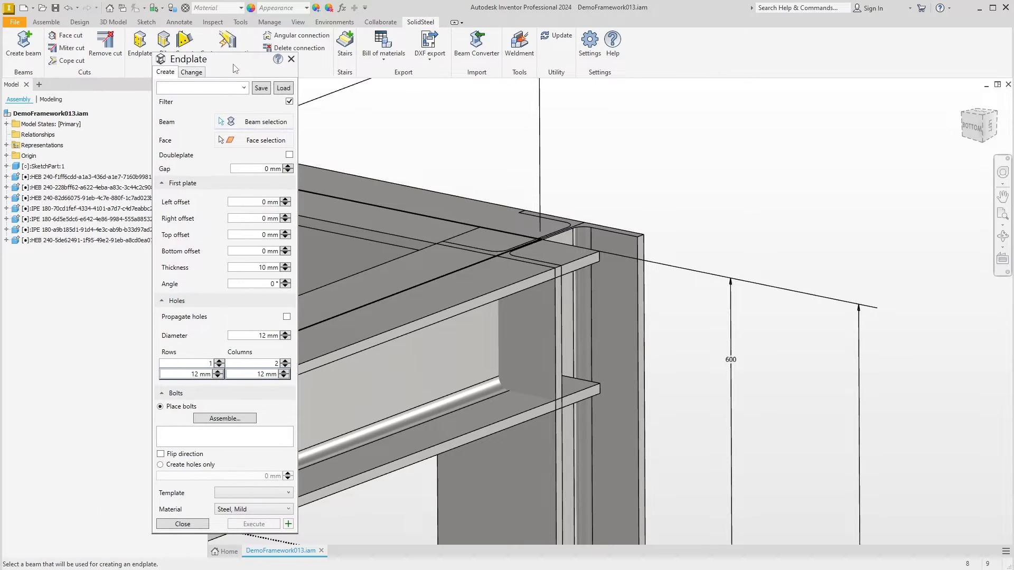
mouse_move(409, 149)
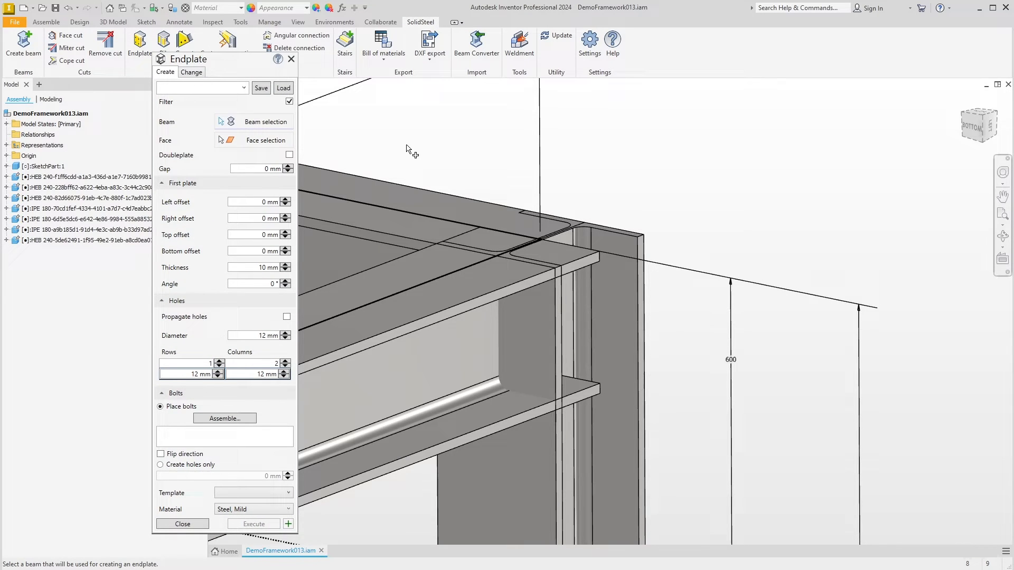
- Select the IPE beam end and set a 20 mm plate with -5 mm top and bottom offsets
left_click(491, 298)
type("20")
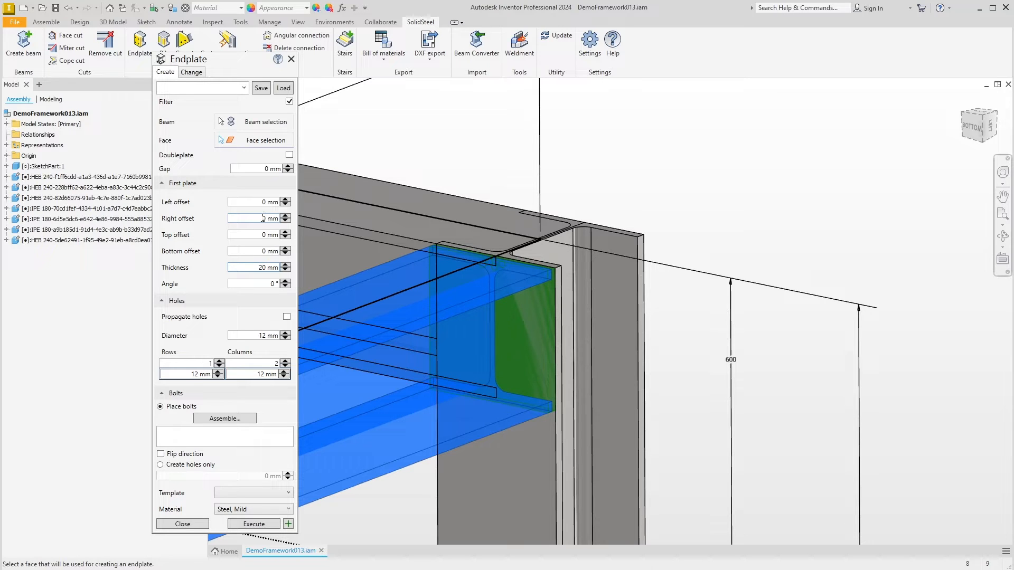
left_click(252, 234)
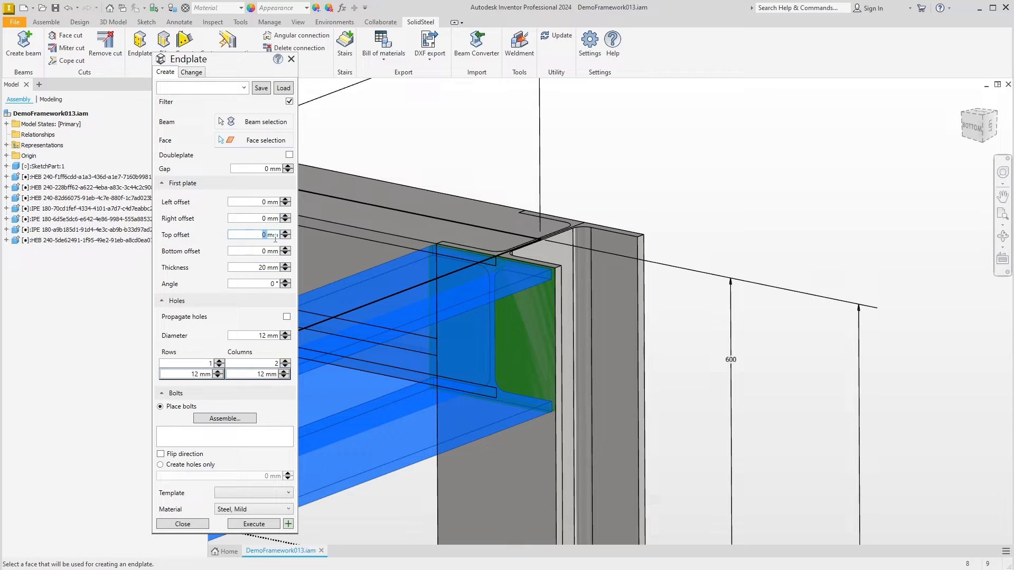
left_click(287, 238)
type("-5")
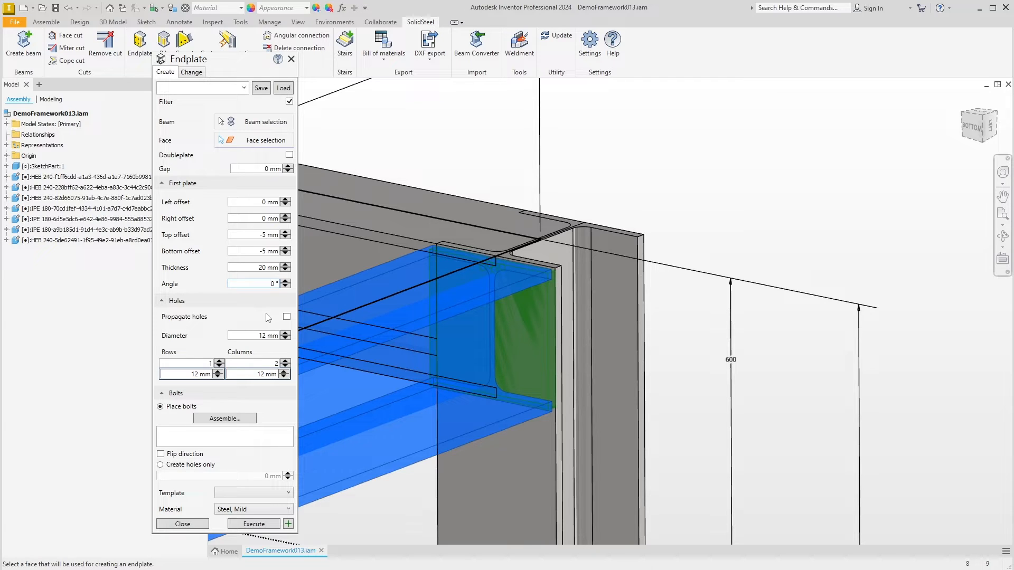
mouse_move(183, 346)
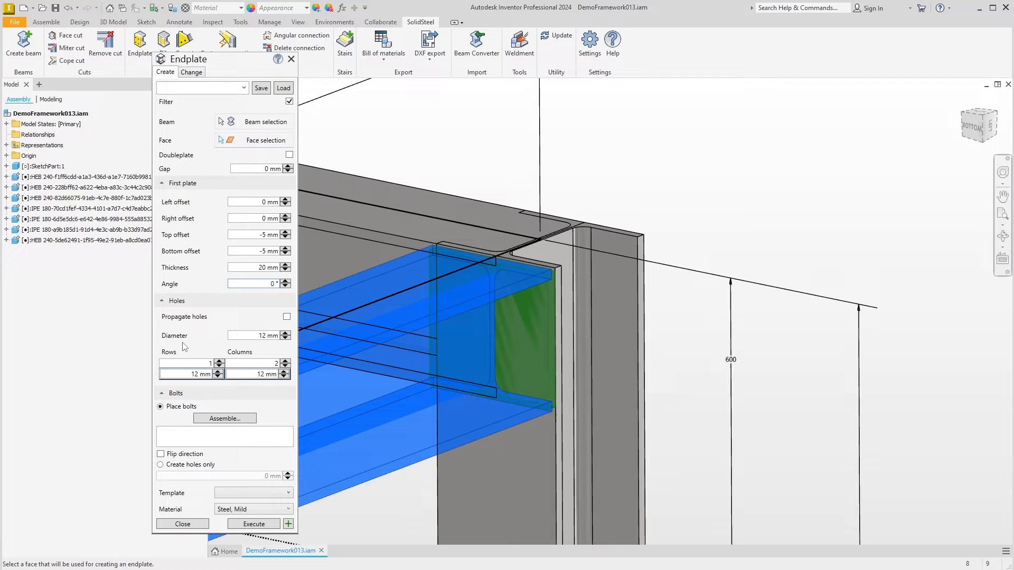
mouse_move(224, 419)
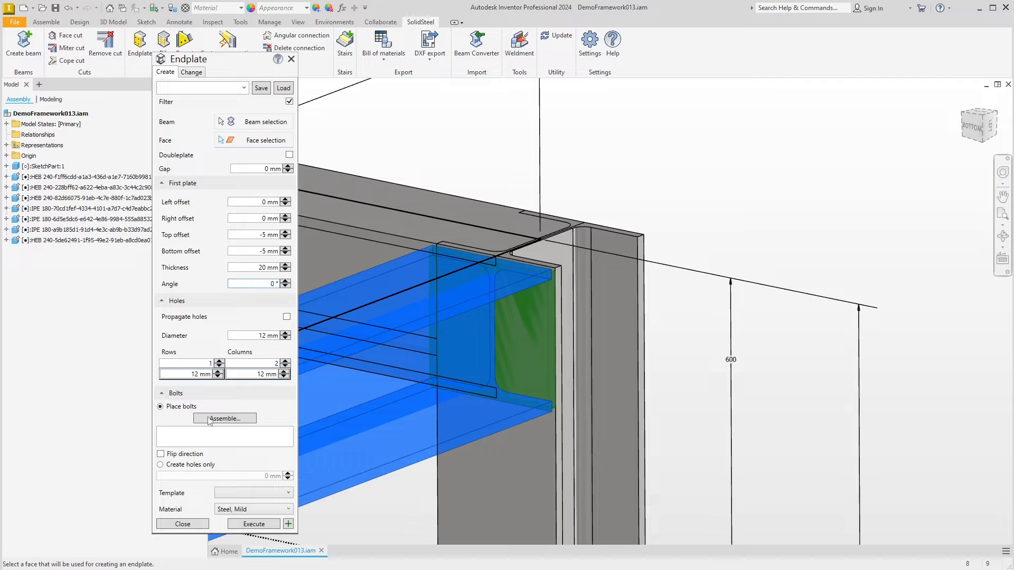
mouse_move(224, 418)
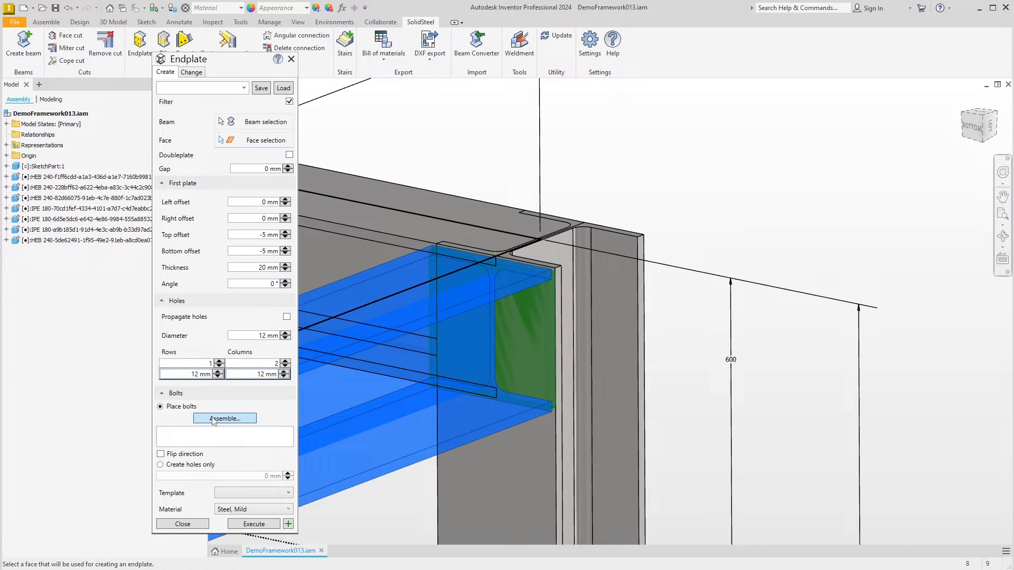
- Choose a hexagon head EN 14399-4 bolt with 24 mm diameter for the plate
left_click(224, 418)
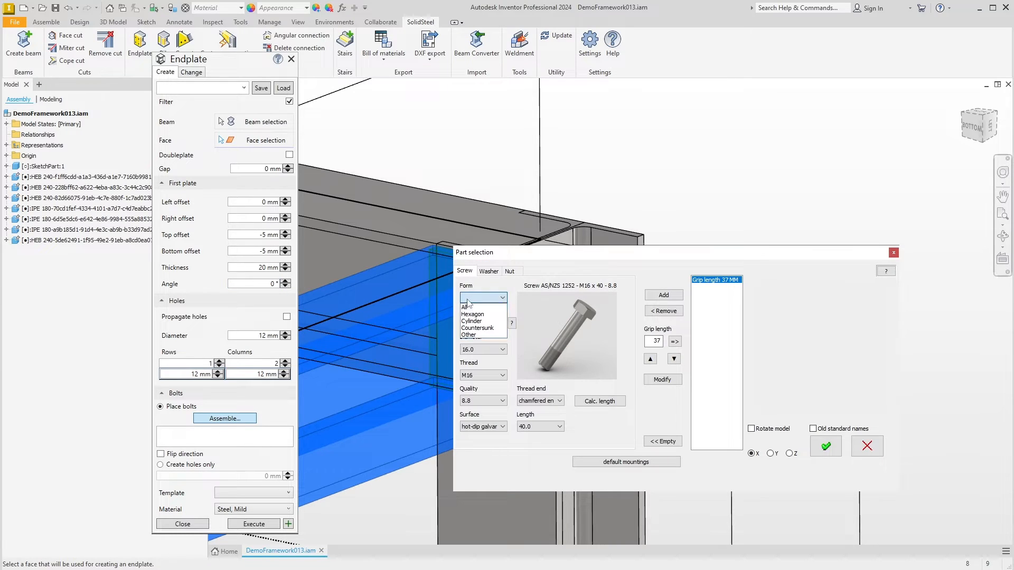
left_click(472, 313)
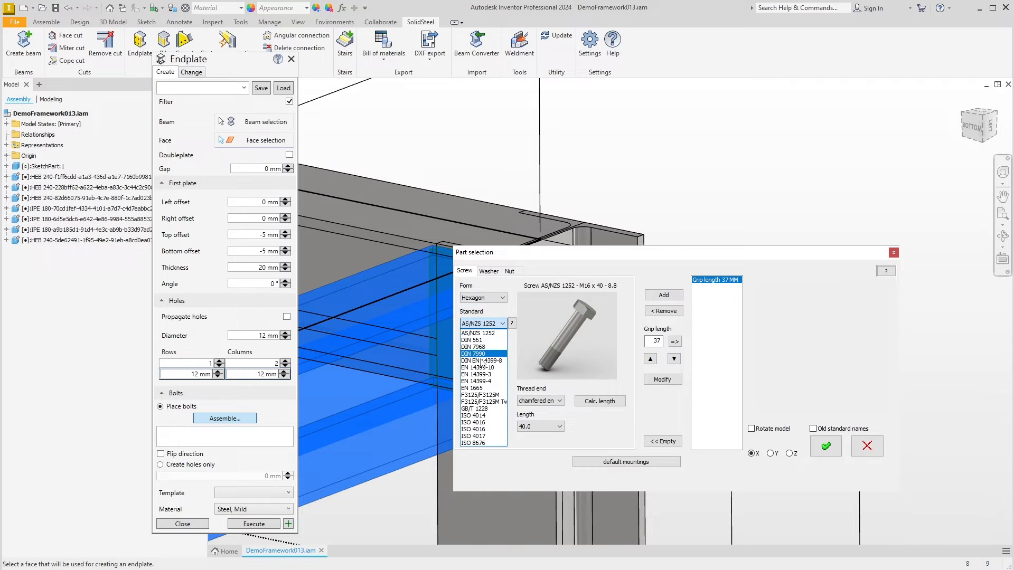
left_click(476, 382)
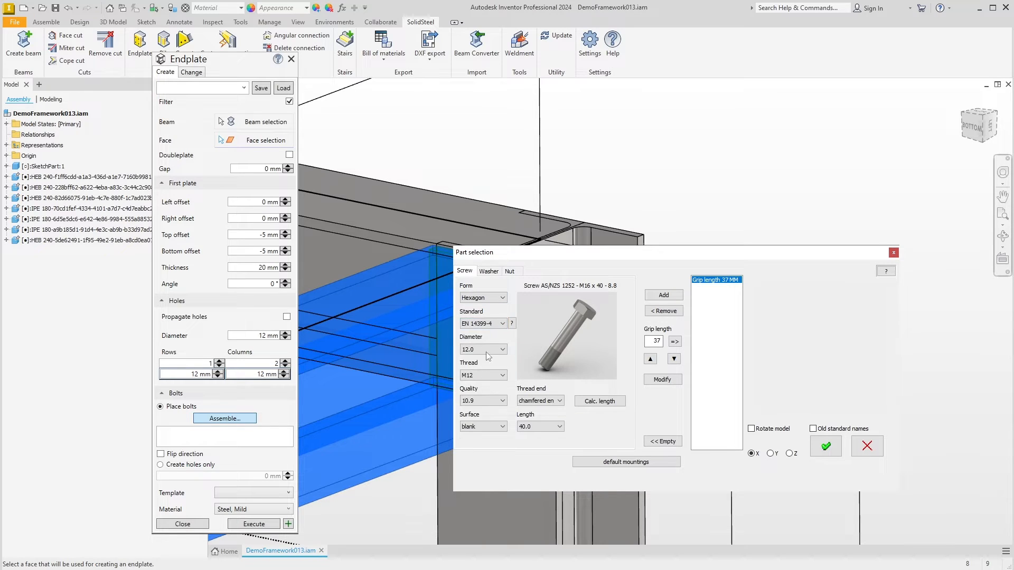
left_click(502, 350)
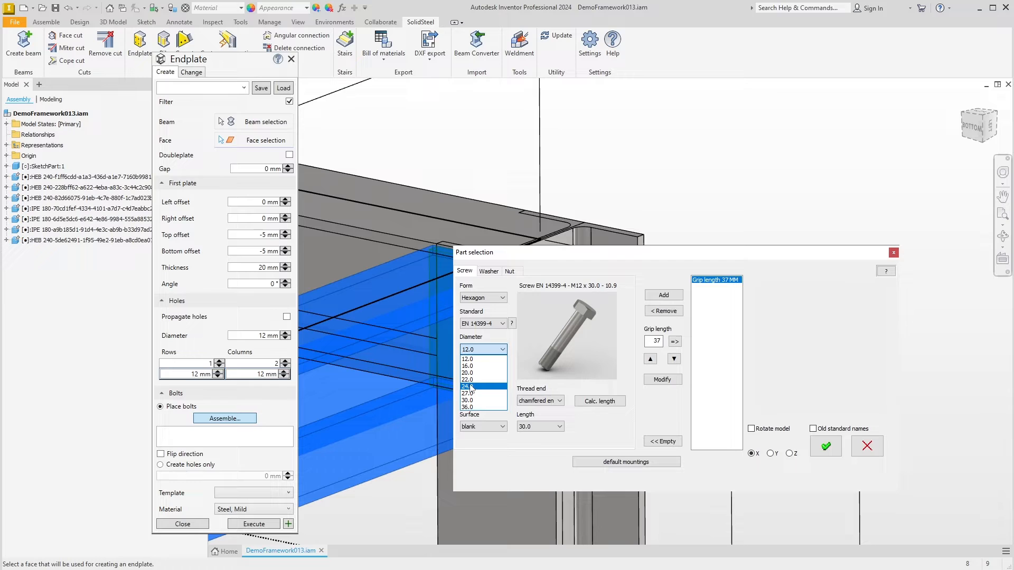
left_click(467, 386)
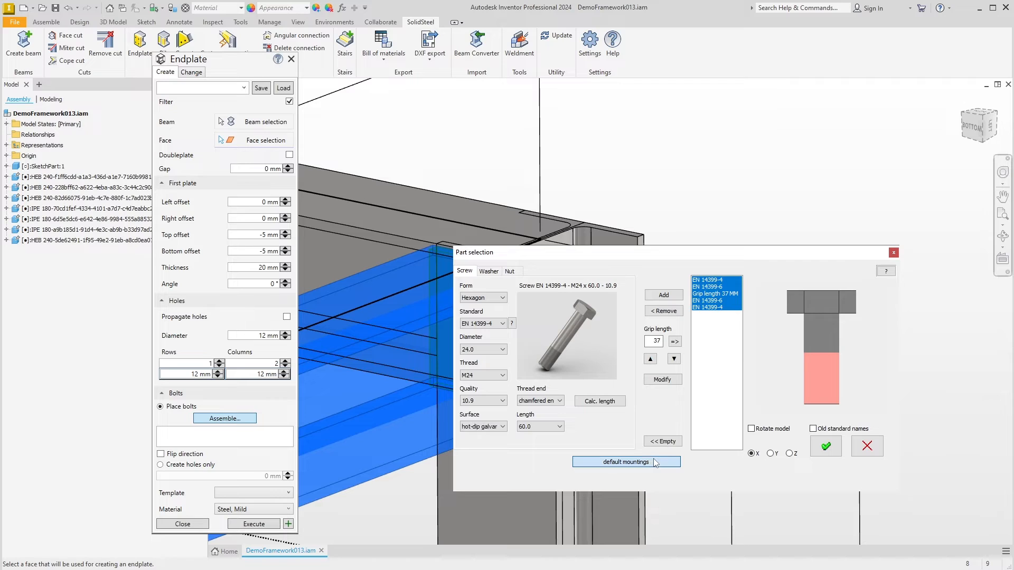
- Add the standard washers and HV nut, review them and confirm the M24 x 75 bolt set
left_click(488, 271)
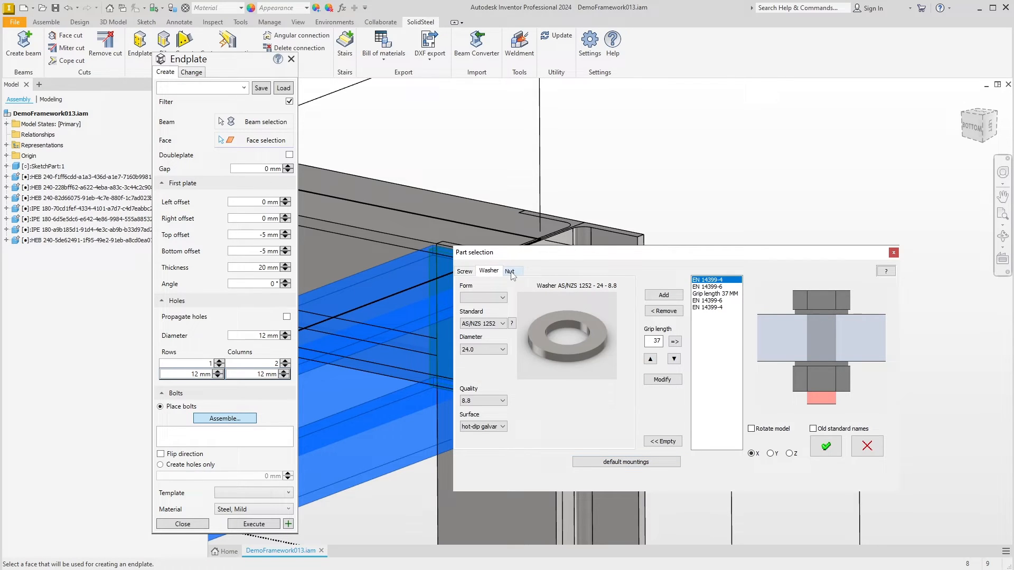
left_click(510, 272)
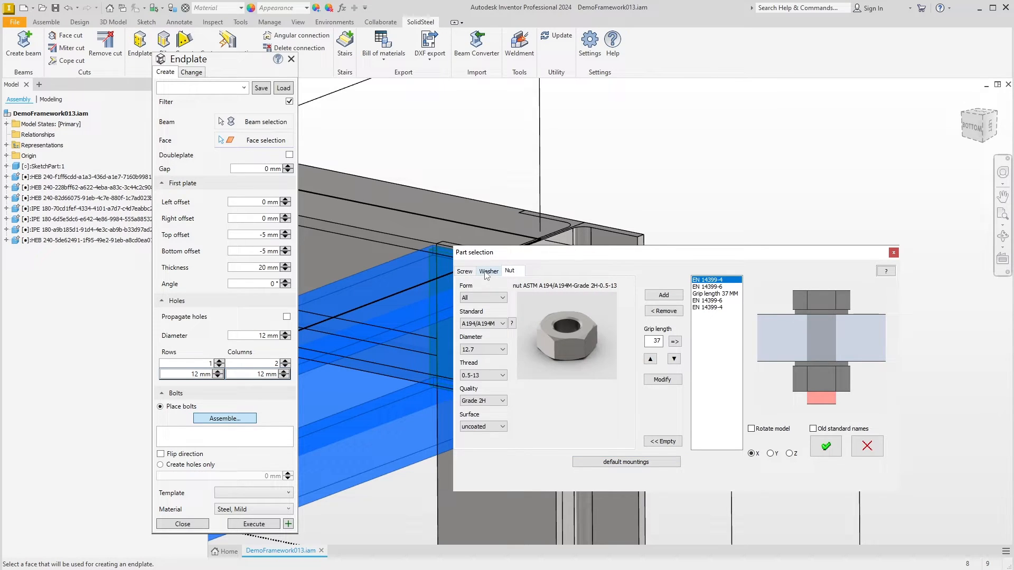
left_click(463, 271)
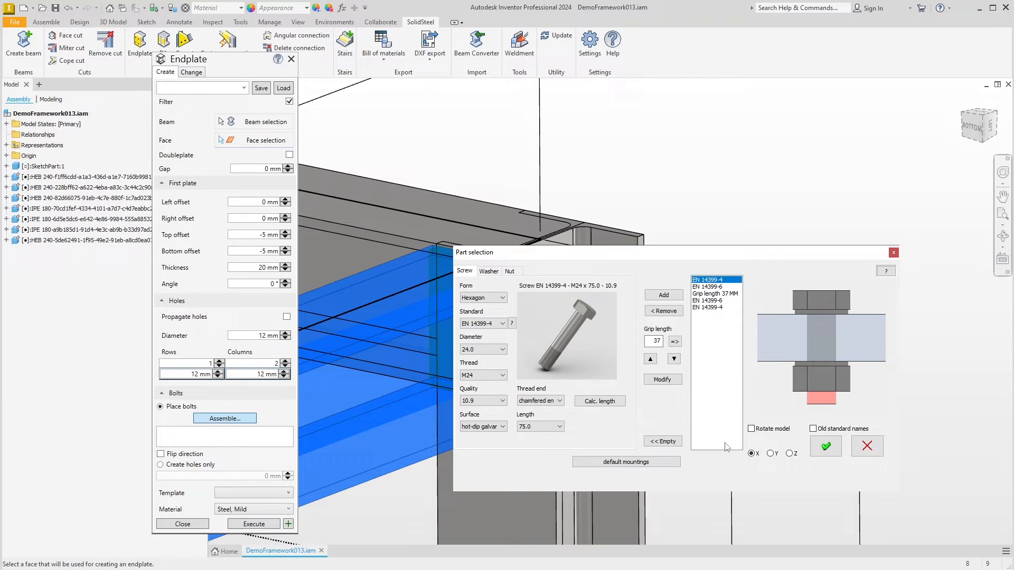
left_click(825, 445)
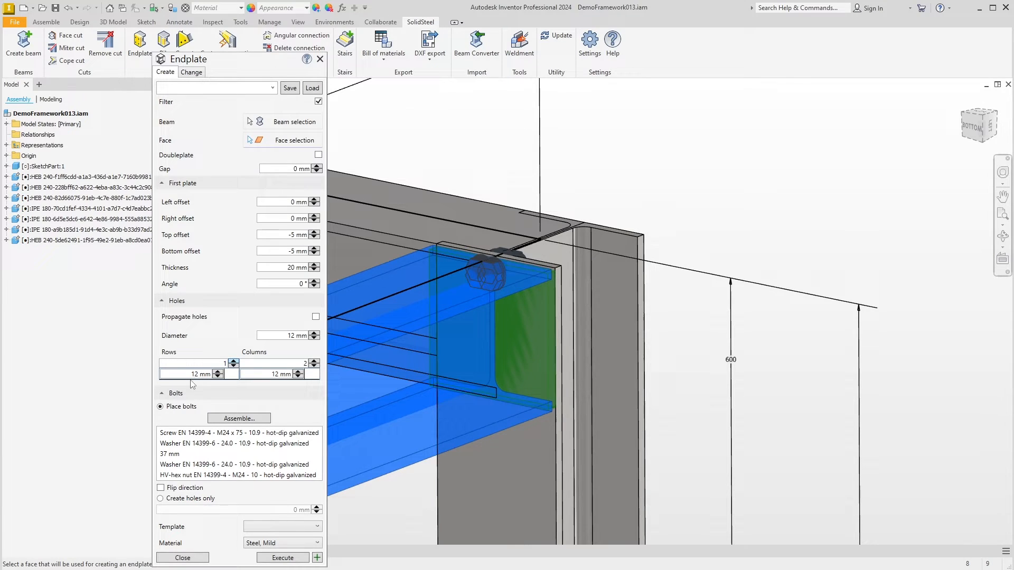
- Set a 2 x 2 bolt pattern with 65, 60 and 100 mm spacings and propagated holes
left_click(233, 360)
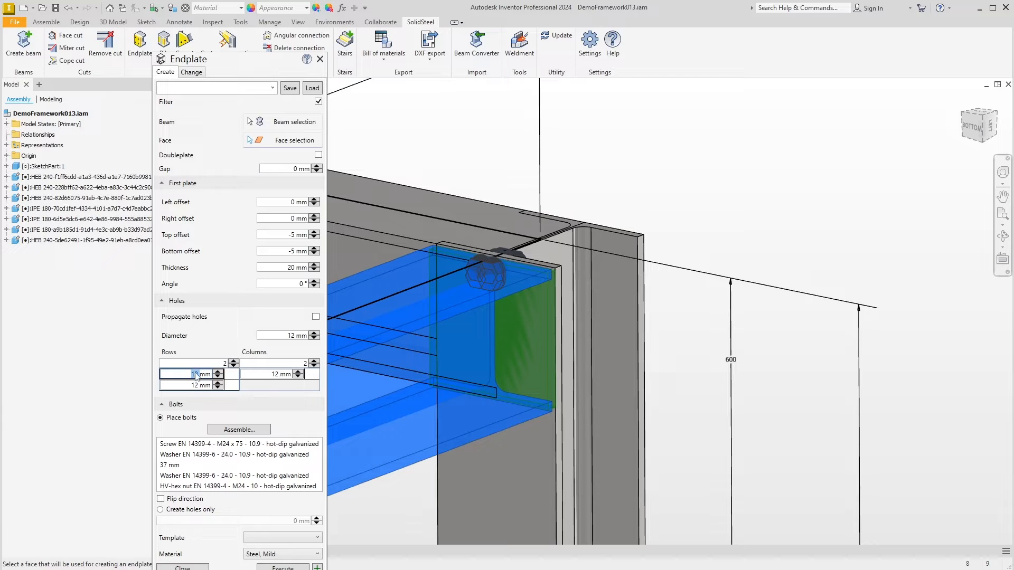
type("65")
left_click(271, 374)
type("60")
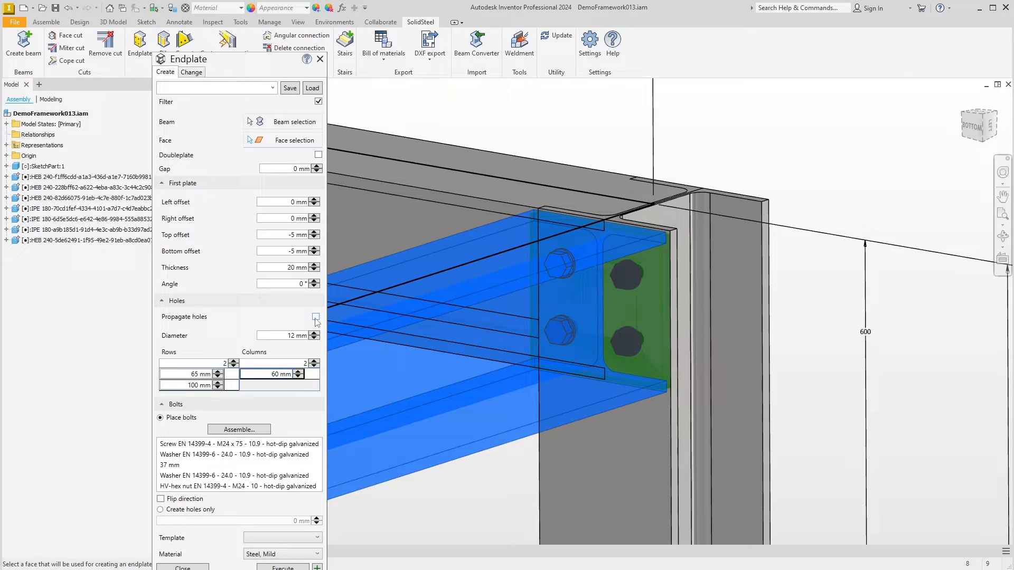
left_click(316, 317)
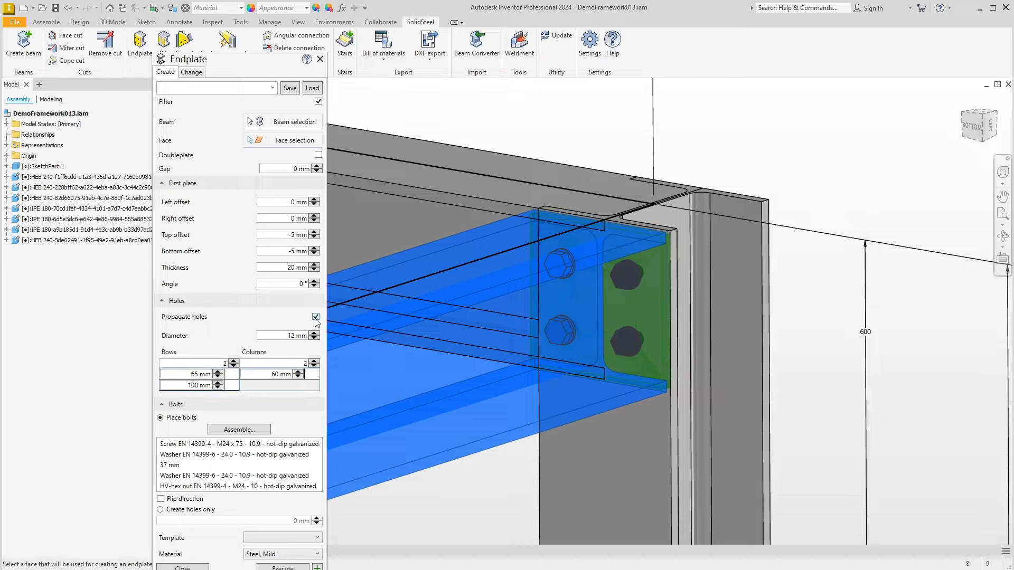
mouse_move(585, 484)
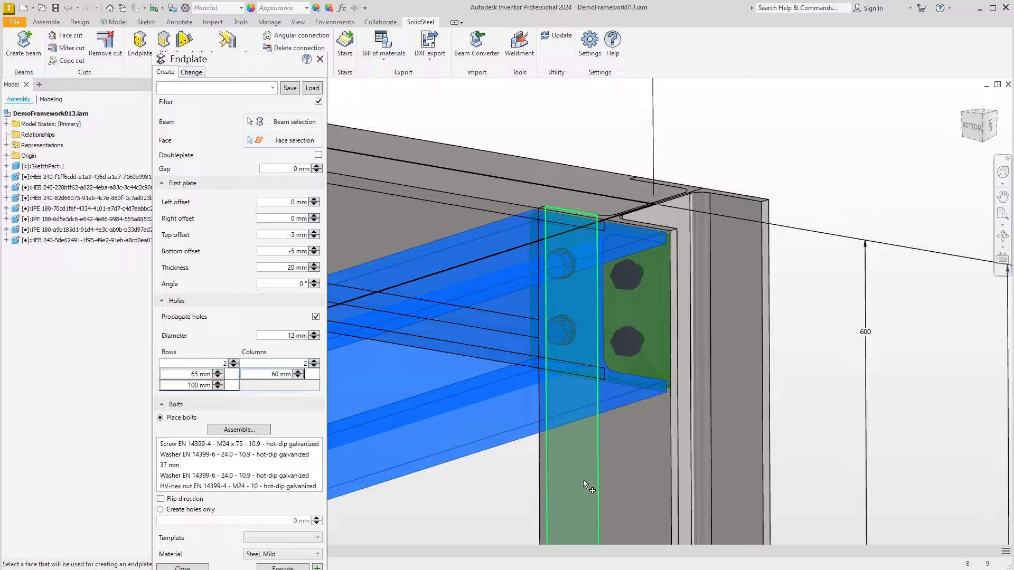
mouse_move(627, 469)
type("DemoEndPlate1")
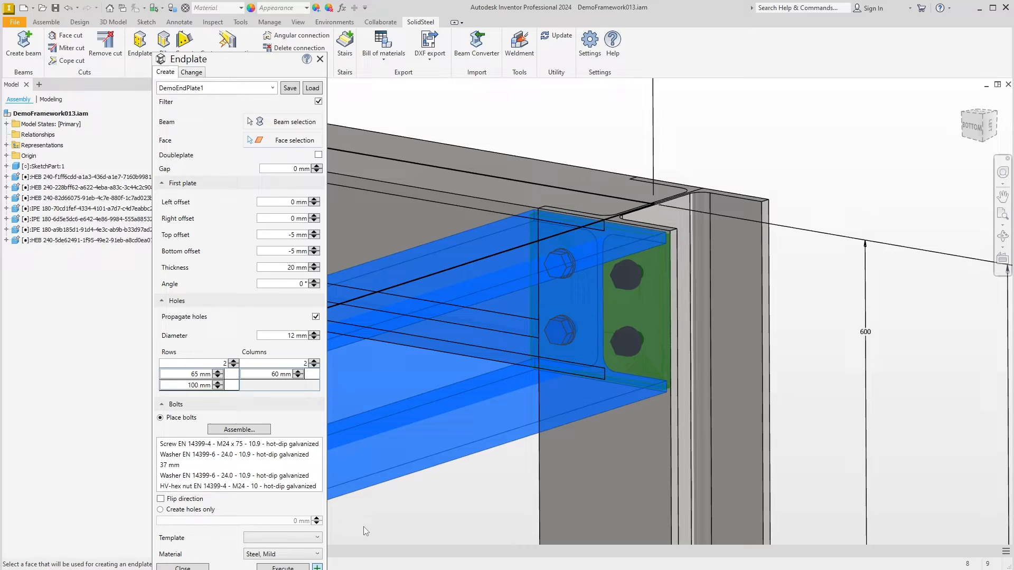
- Execute the single end plate bolting the IPE beam to the HEB column
left_click(282, 568)
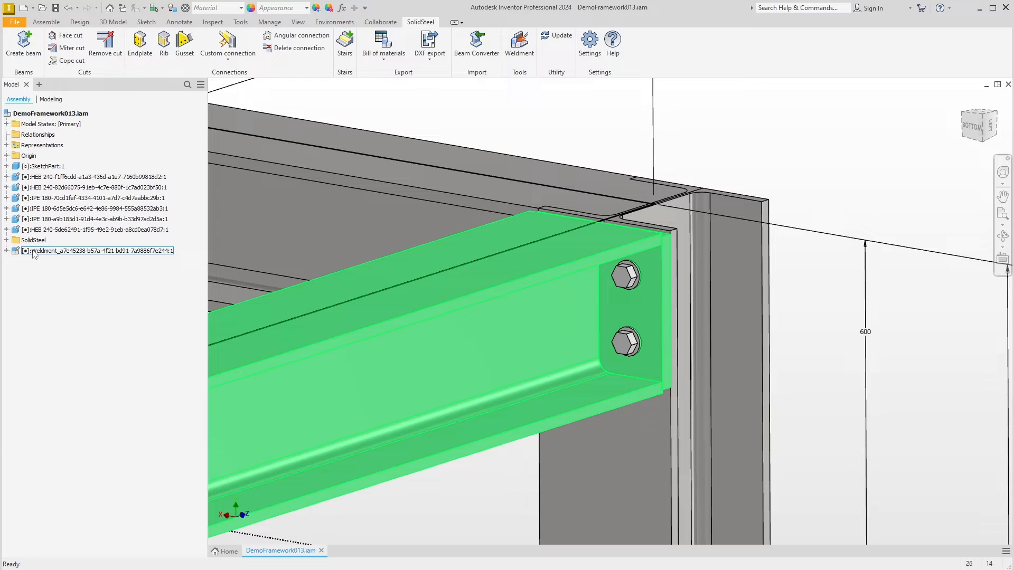
mouse_move(494, 453)
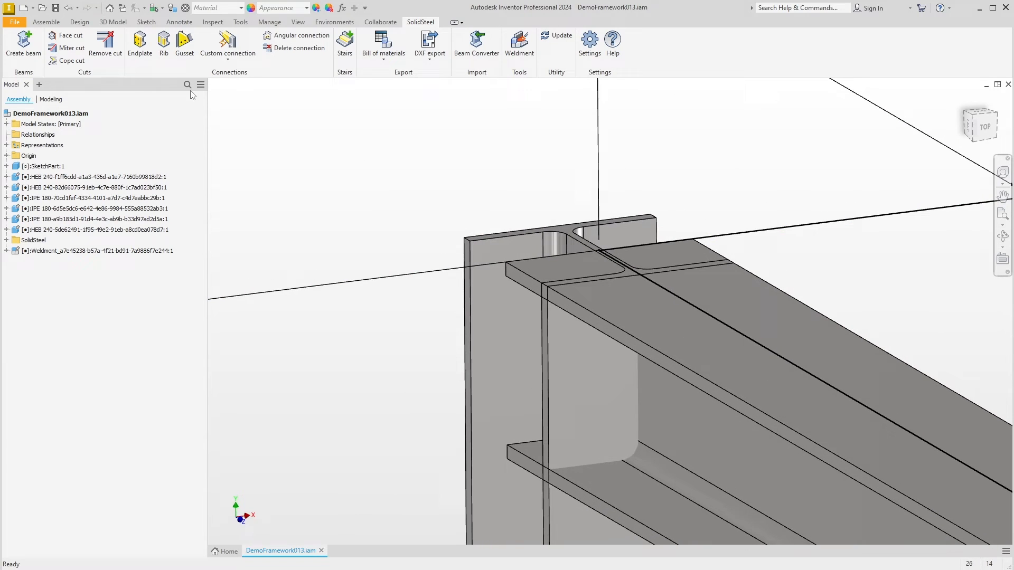
- Create a second end plate on the next beam reusing the DemoEndPlate1 preset
left_click(139, 45)
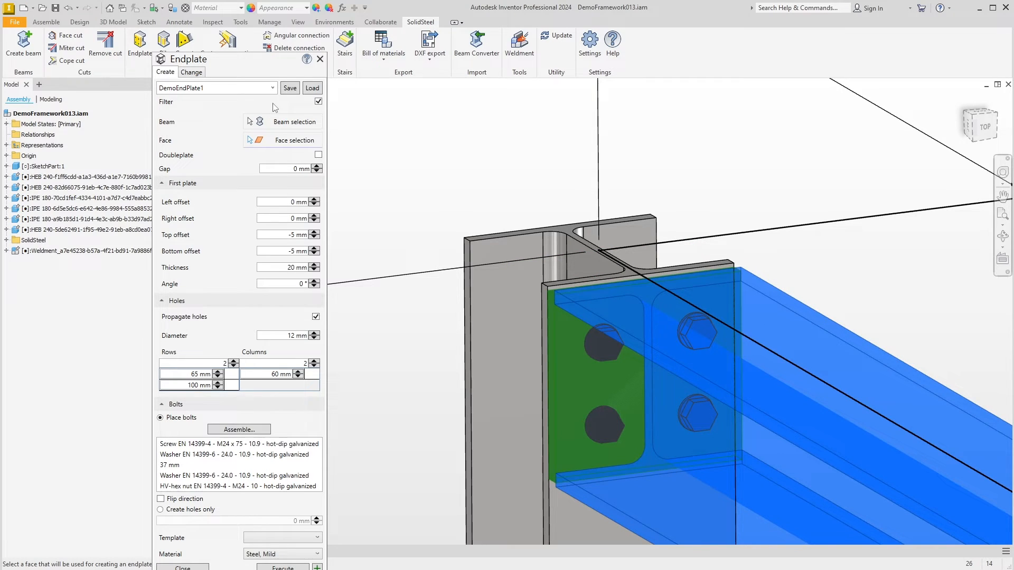
left_click(271, 88)
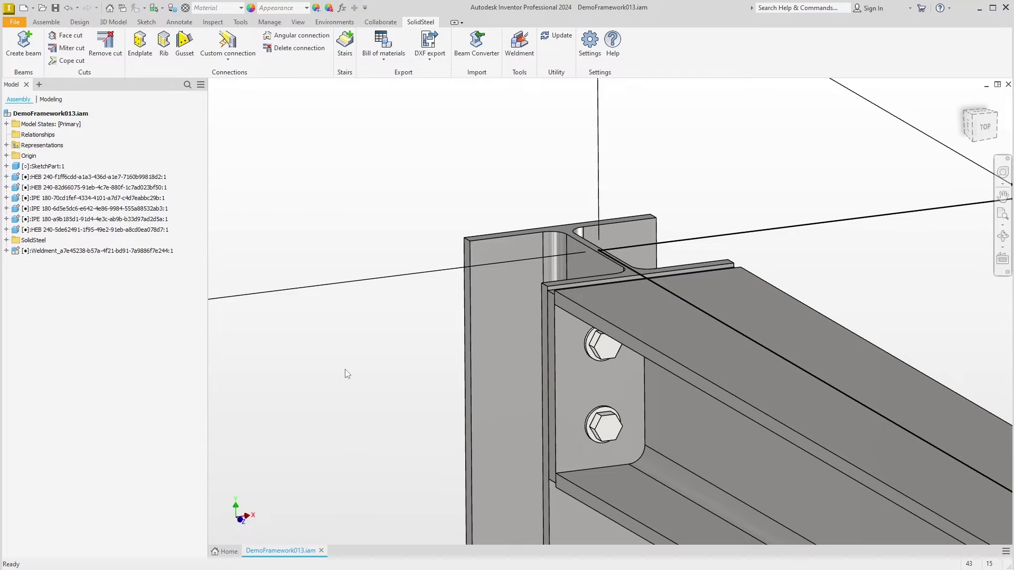
mouse_move(354, 374)
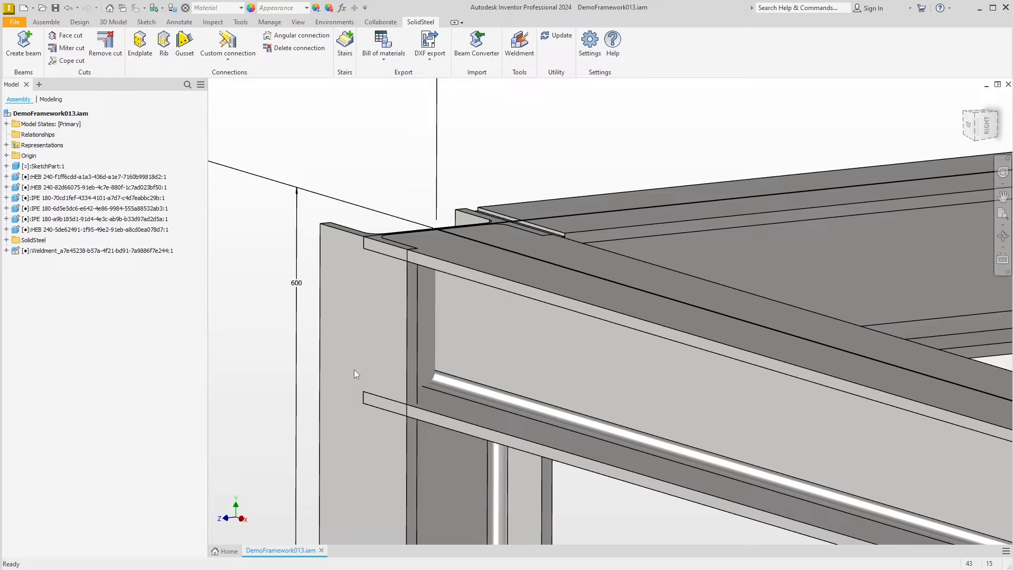
mouse_move(311, 235)
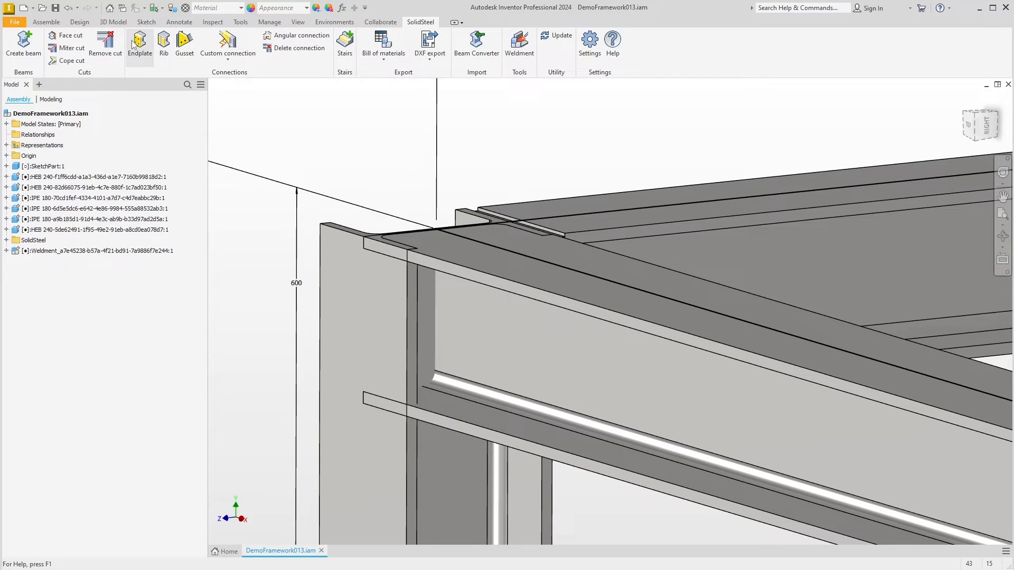
- Create an identical double end plate connection between the beam and column
left_click(139, 44)
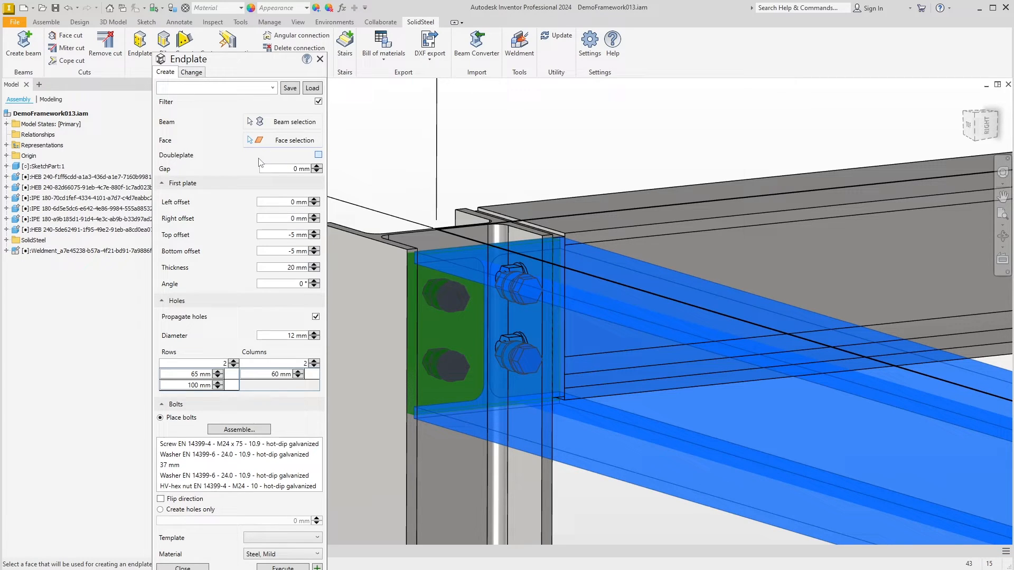
left_click(318, 154)
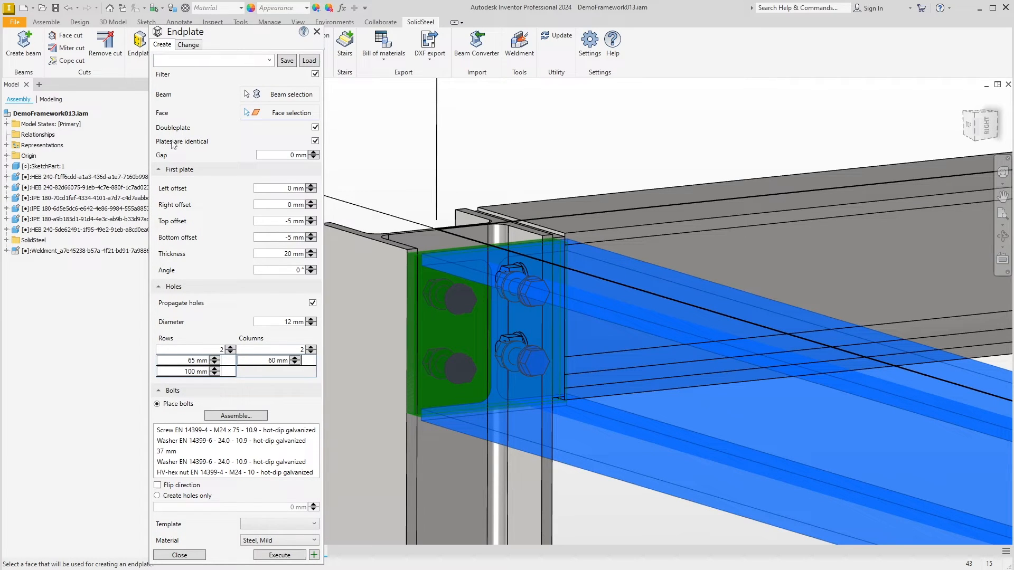
mouse_move(194, 143)
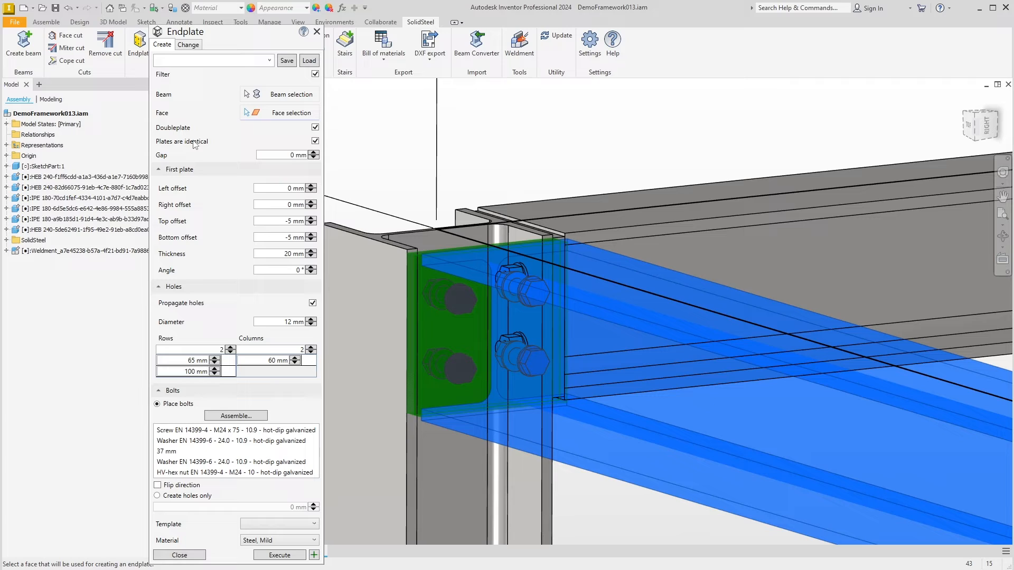
mouse_move(221, 558)
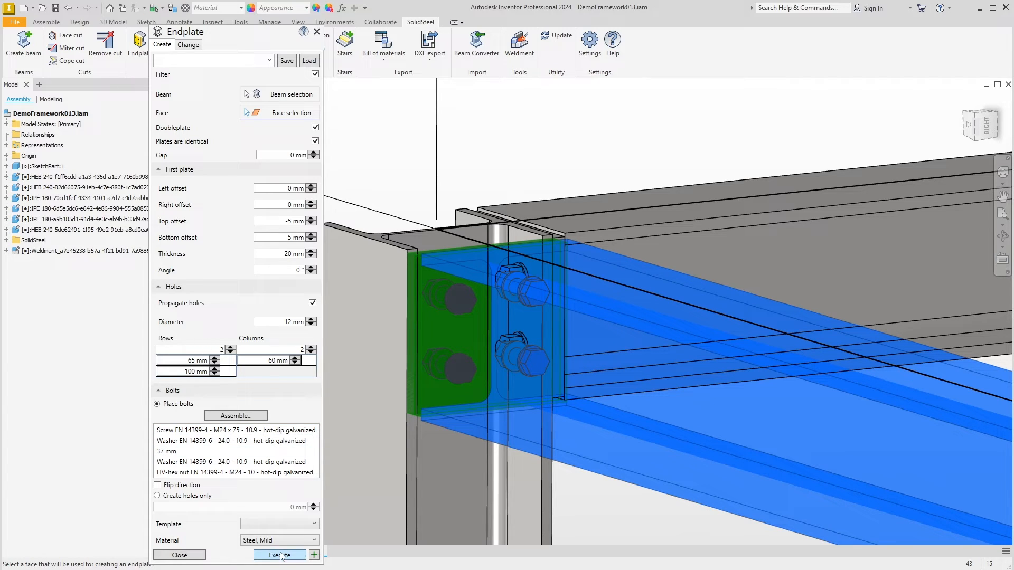
left_click(279, 555)
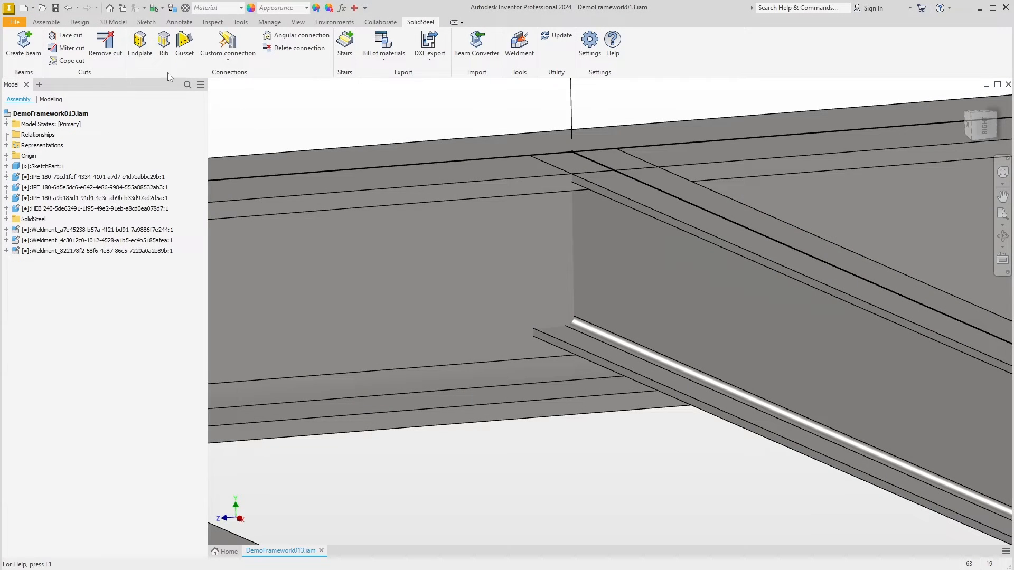
- Start an end plate on the secondary beam and load the IH1E 180x20 preset
left_click(139, 45)
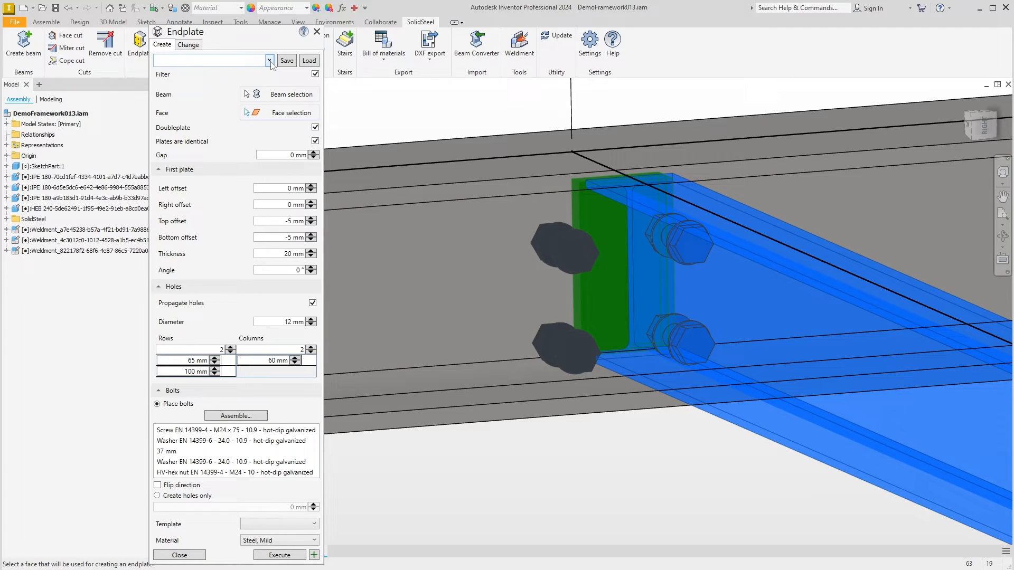
left_click(270, 60)
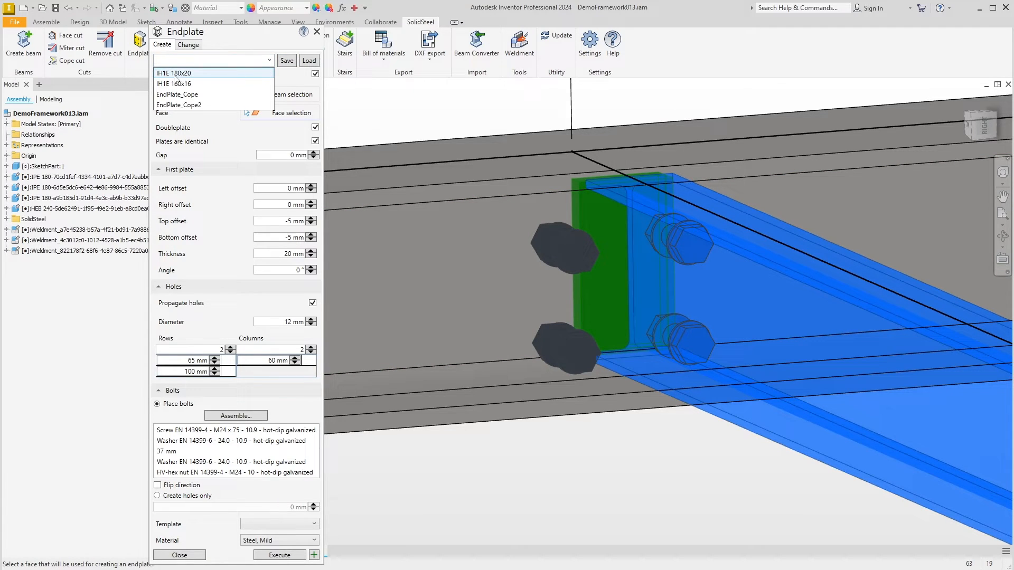
left_click(172, 73)
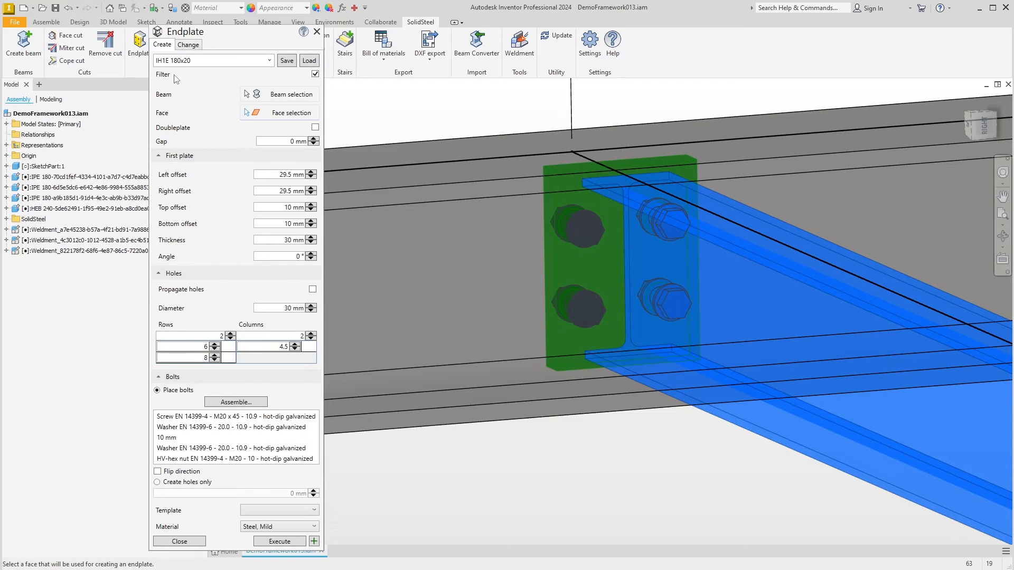
left_click(211, 60)
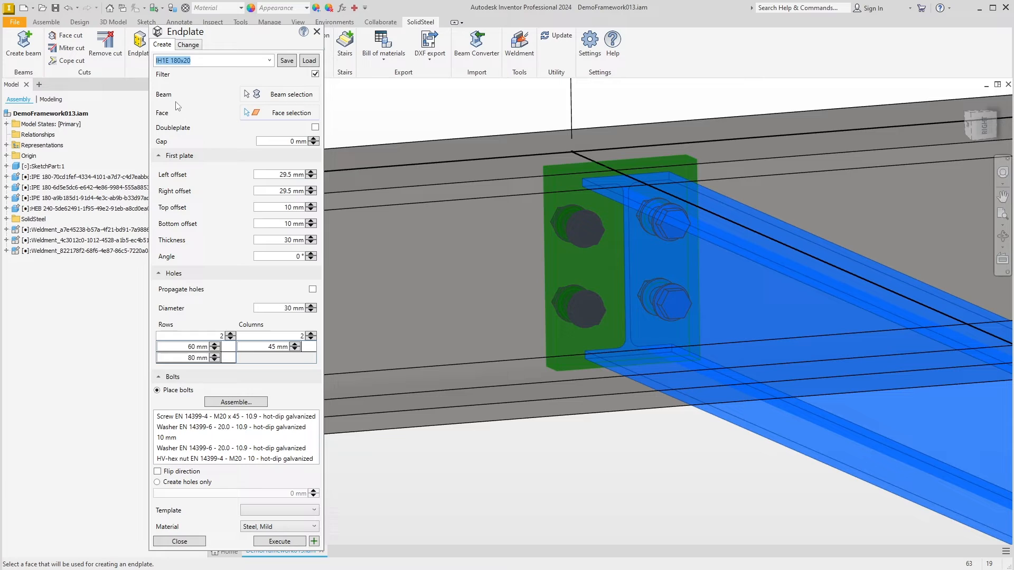
left_click(295, 140)
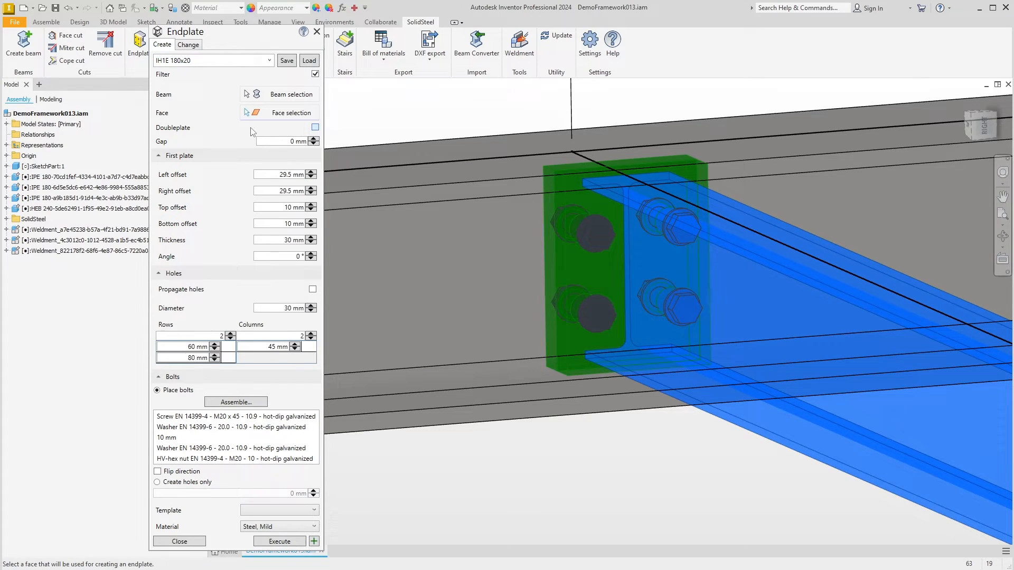
- Make it a double plate with separately defined plates and execute the connection
left_click(315, 128)
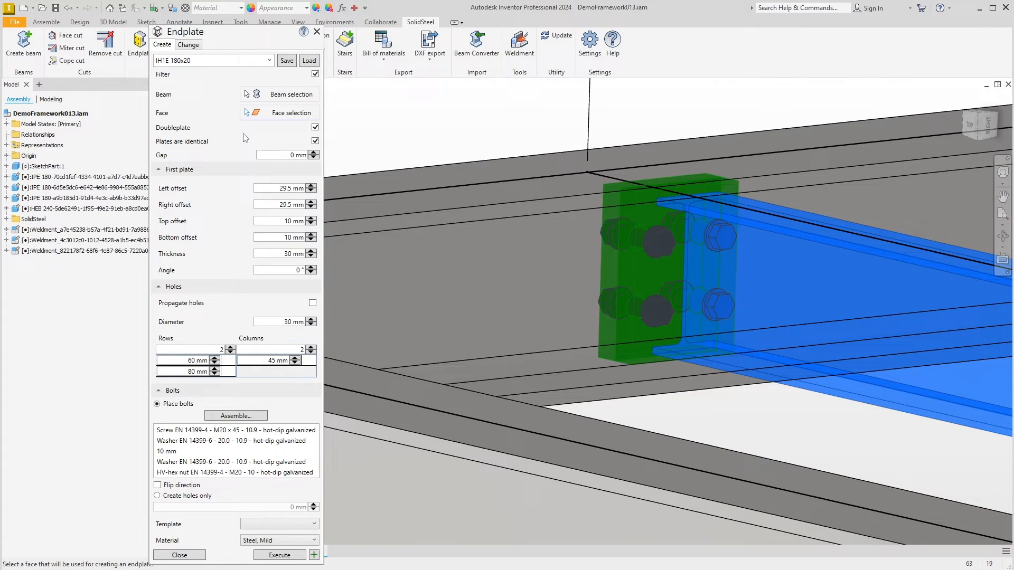
mouse_move(307, 148)
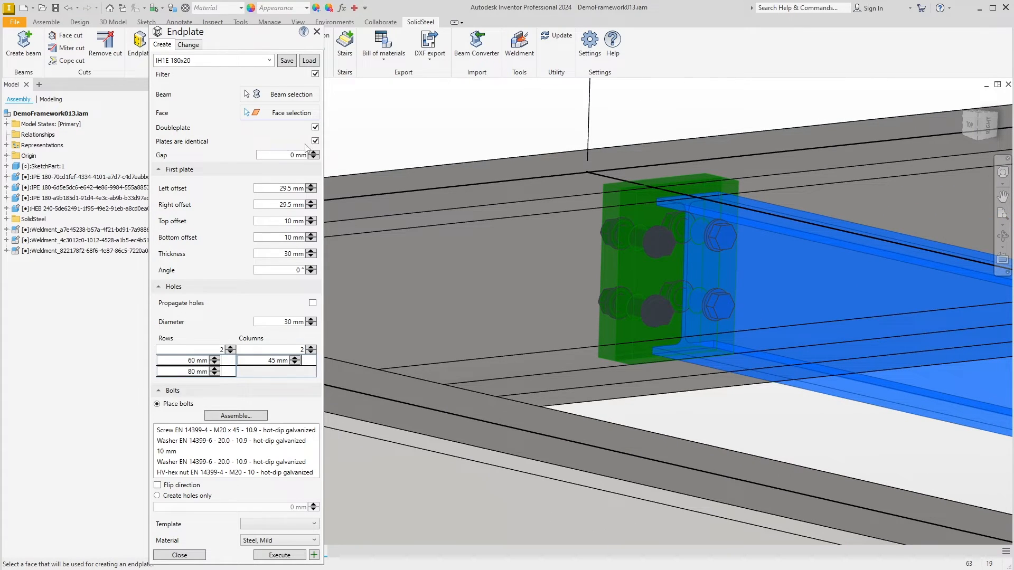
left_click(315, 141)
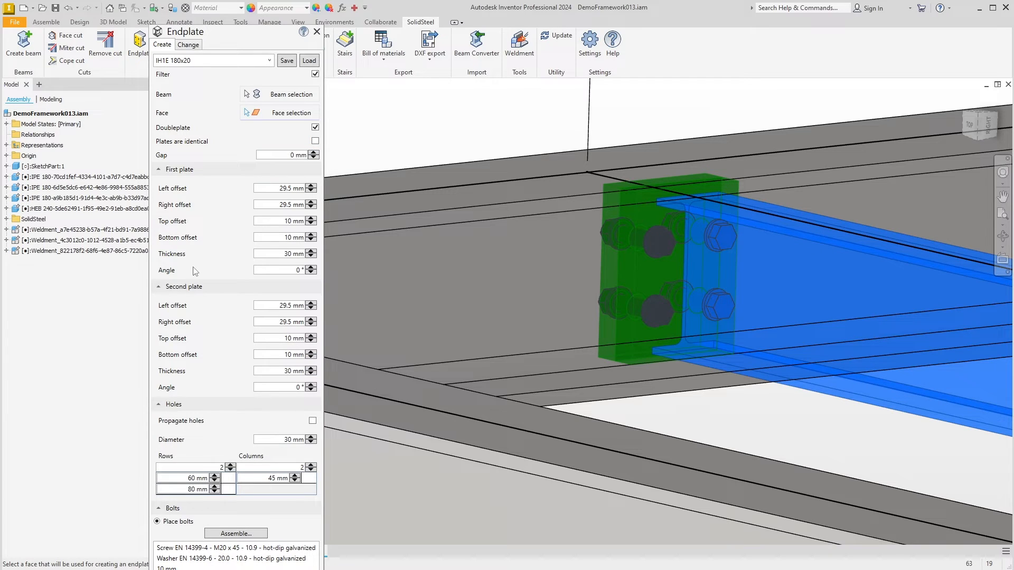
mouse_move(232, 356)
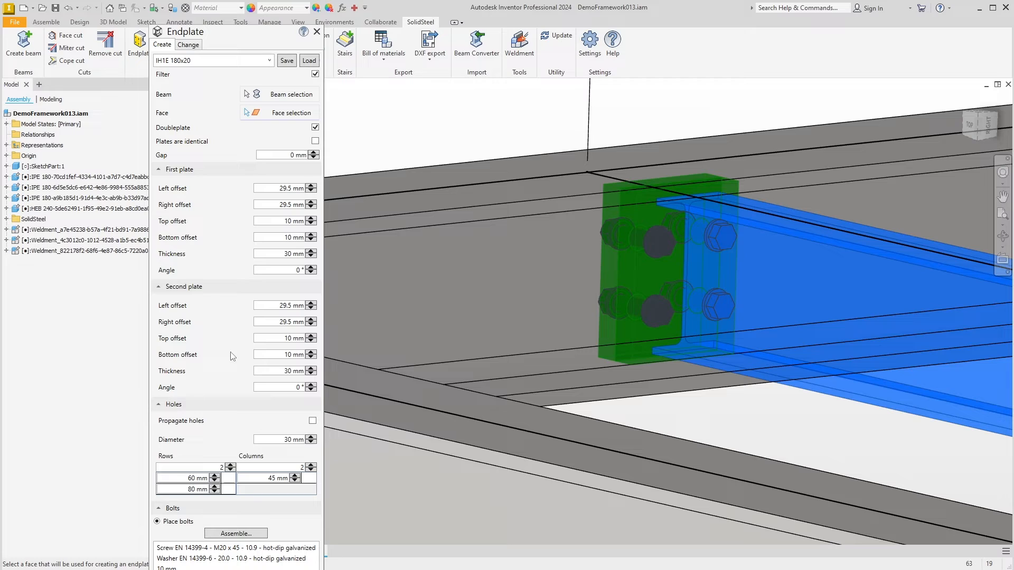
left_click(283, 355)
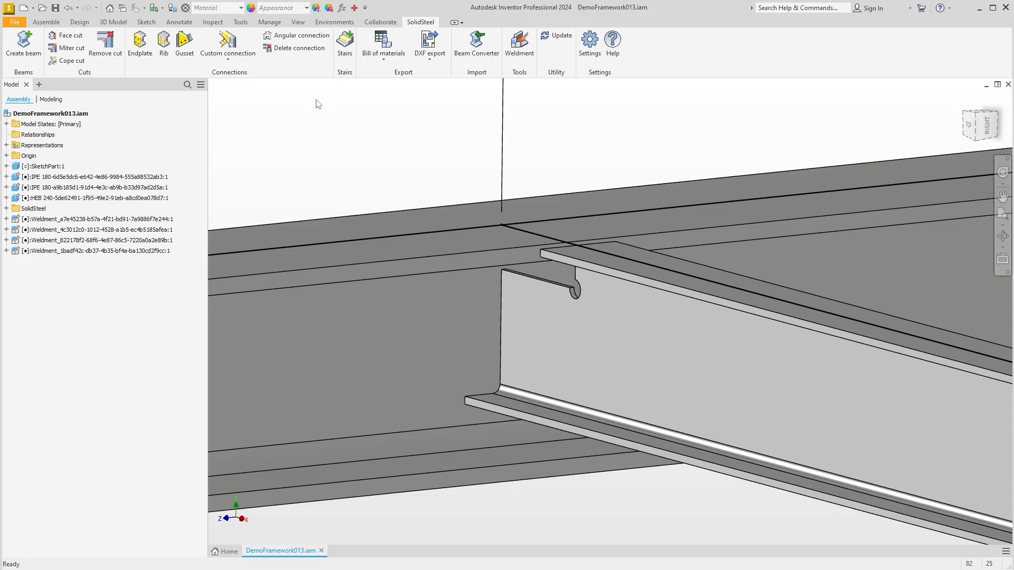
mouse_move(157, 102)
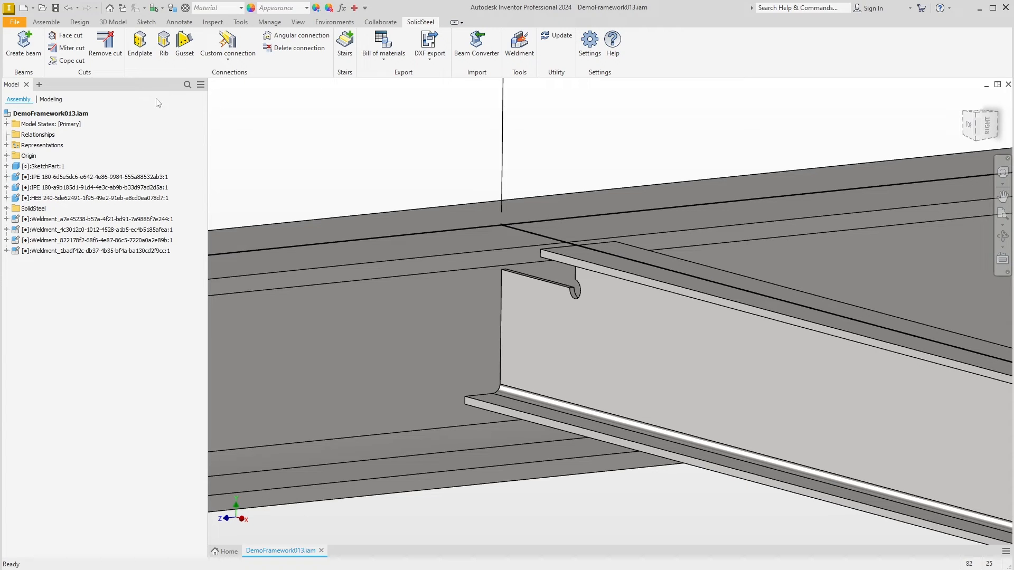
mouse_move(139, 46)
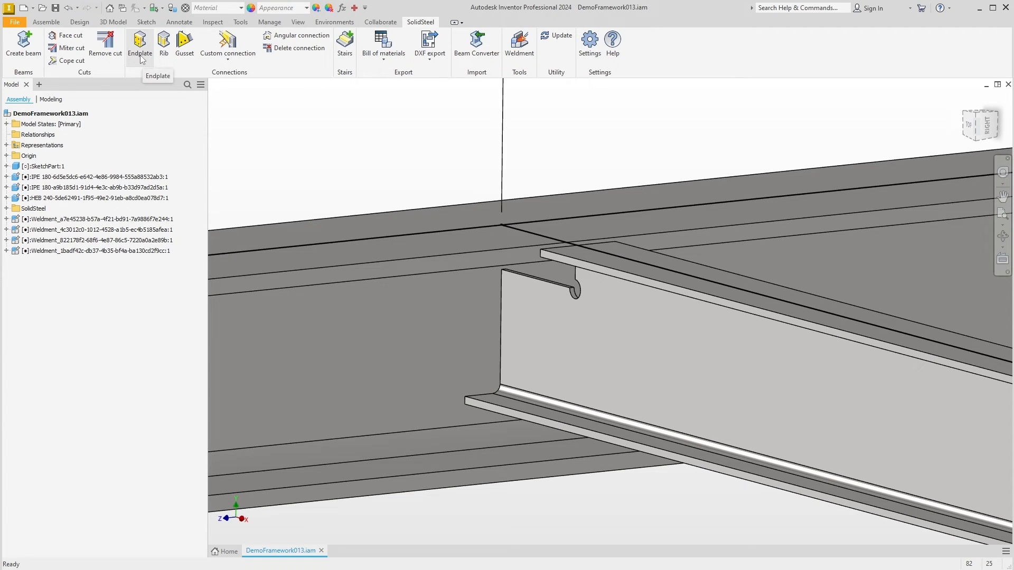
- Create the coped end plate connection from the EndPlate_Cope2 preset
left_click(140, 43)
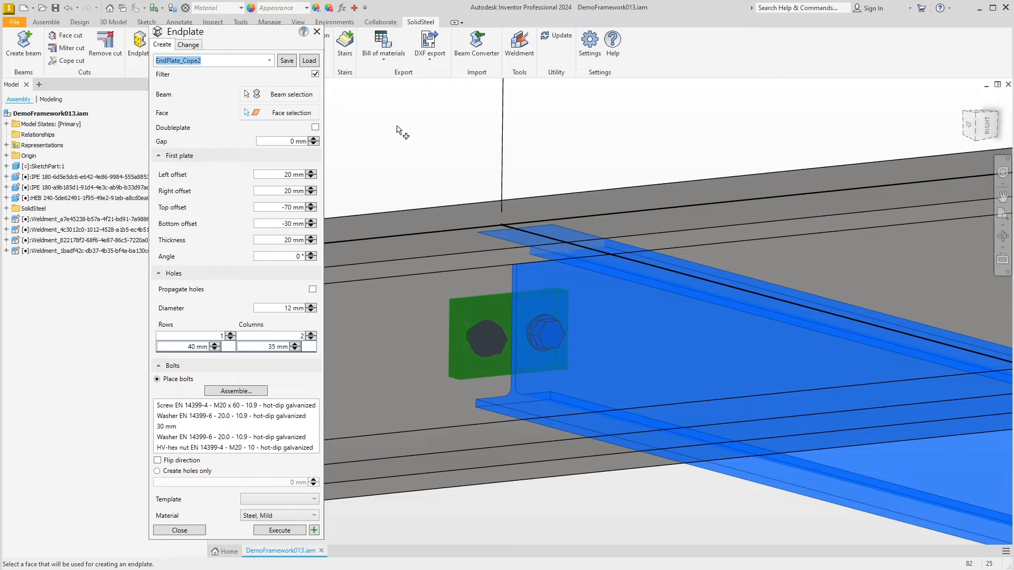
mouse_move(393, 134)
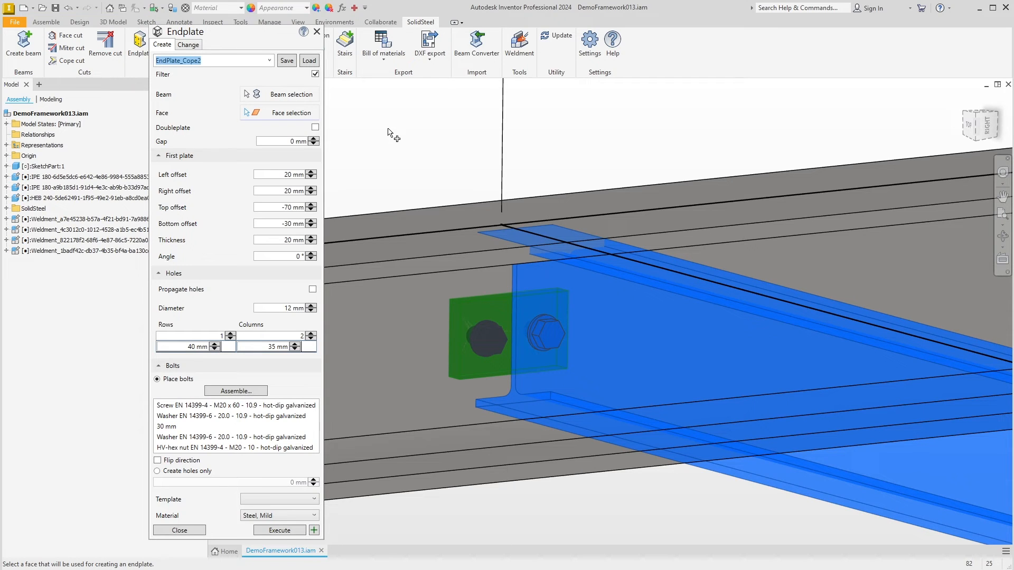
mouse_move(376, 133)
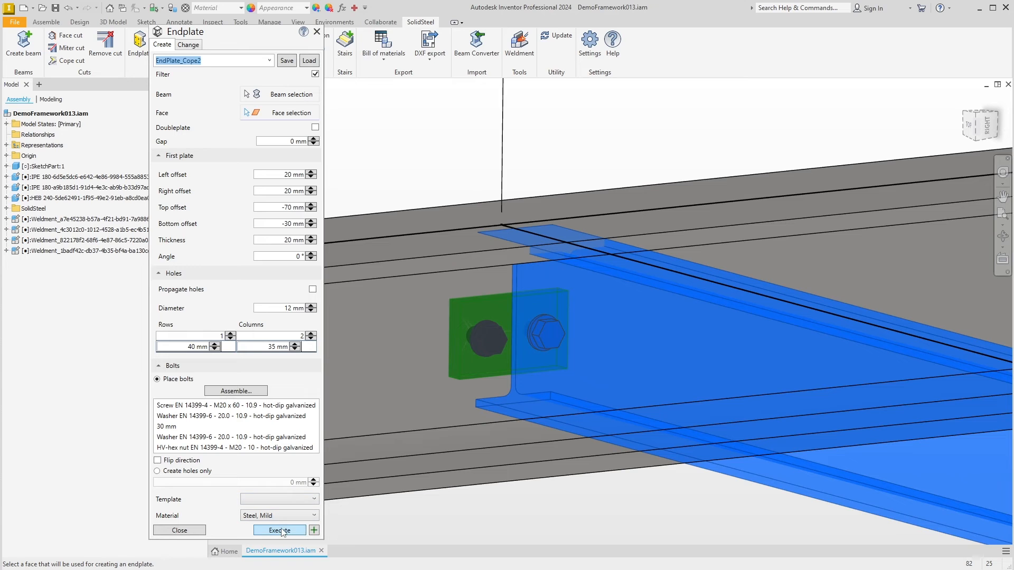
left_click(279, 530)
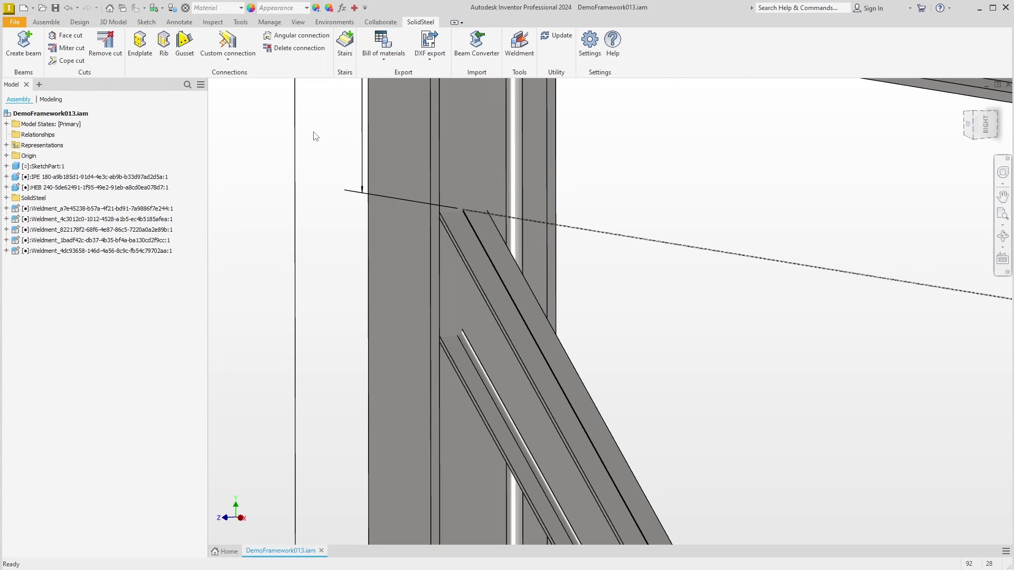
- Bolt the angled beam to the column with an IH1E 180x20 end plate, holes propagated
left_click(139, 44)
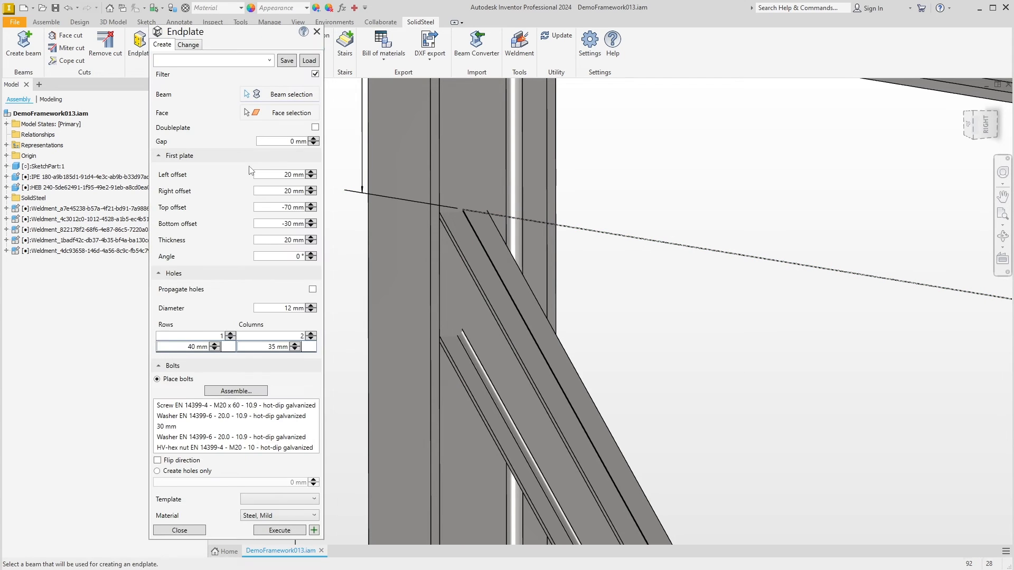
left_click(471, 251)
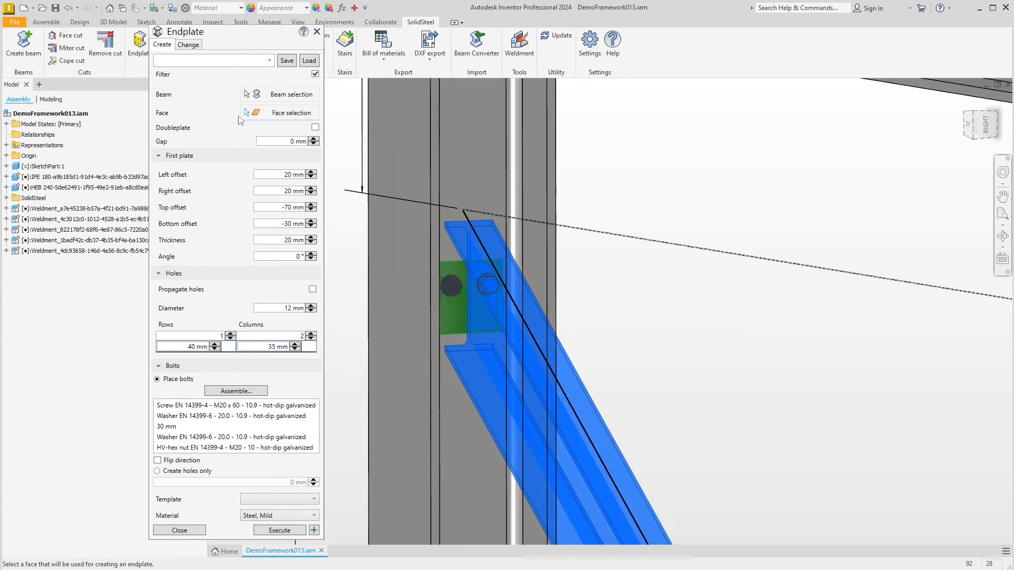
left_click(270, 60)
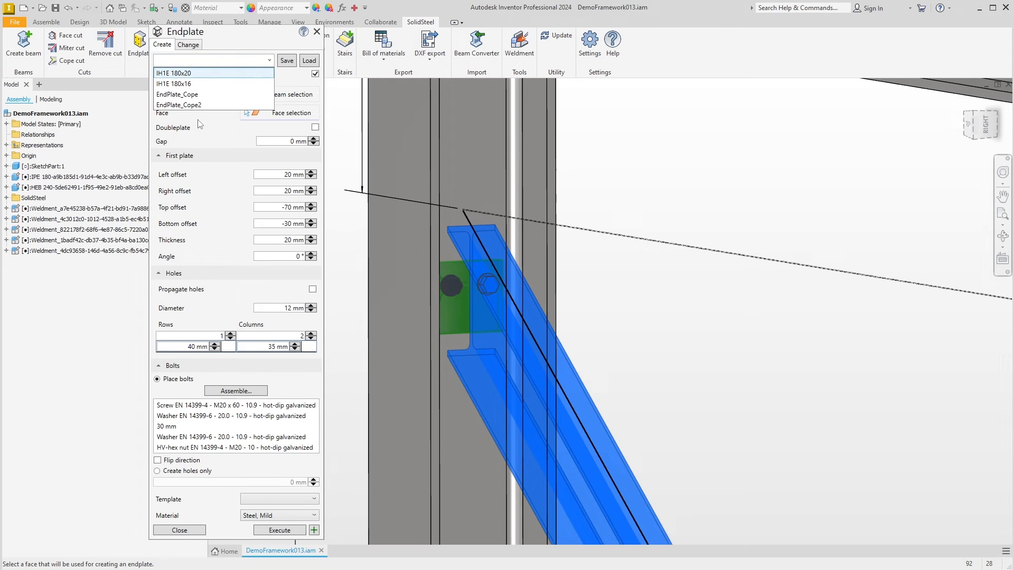
left_click(173, 73)
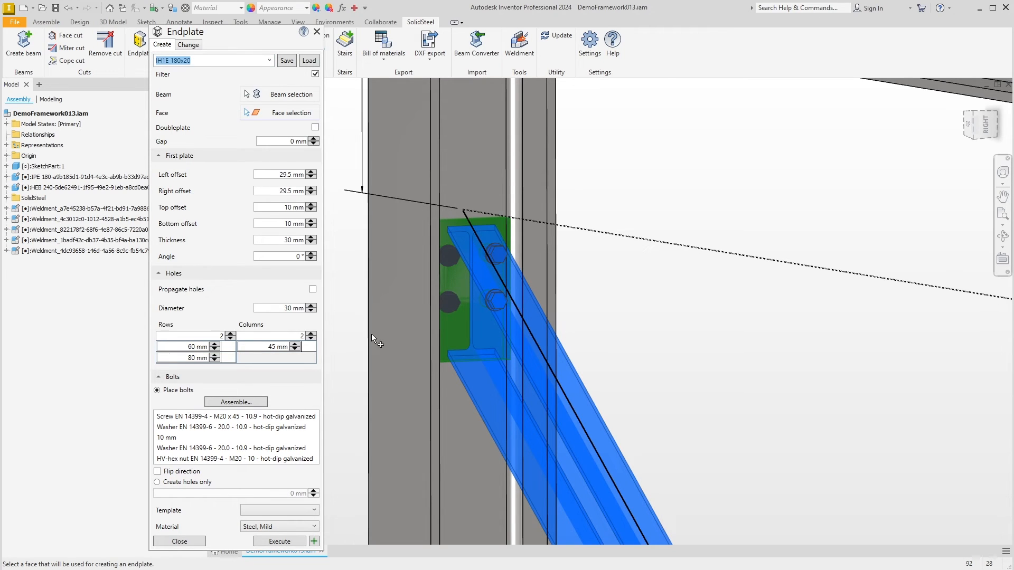
mouse_move(650, 251)
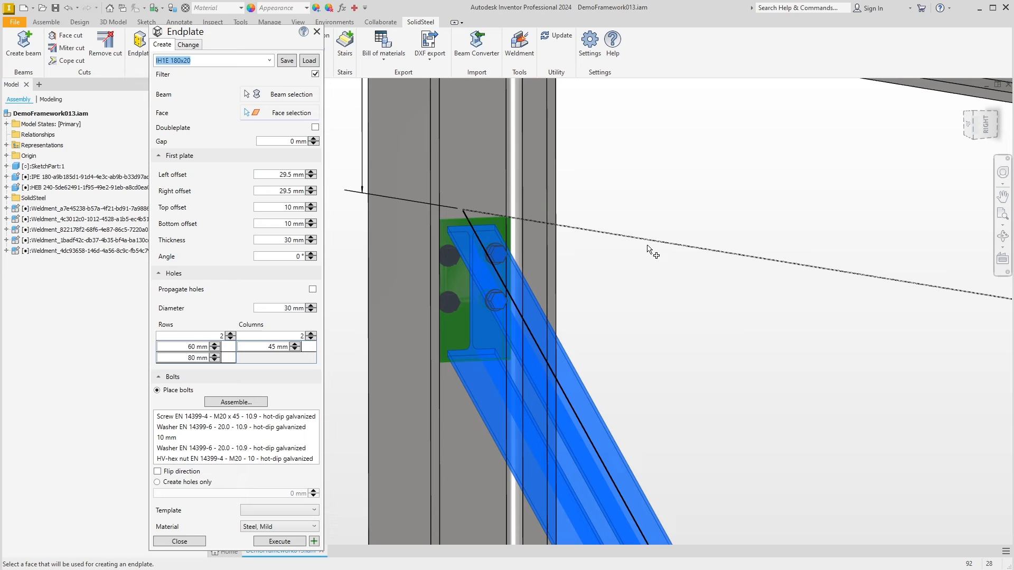
mouse_move(655, 307)
type("100")
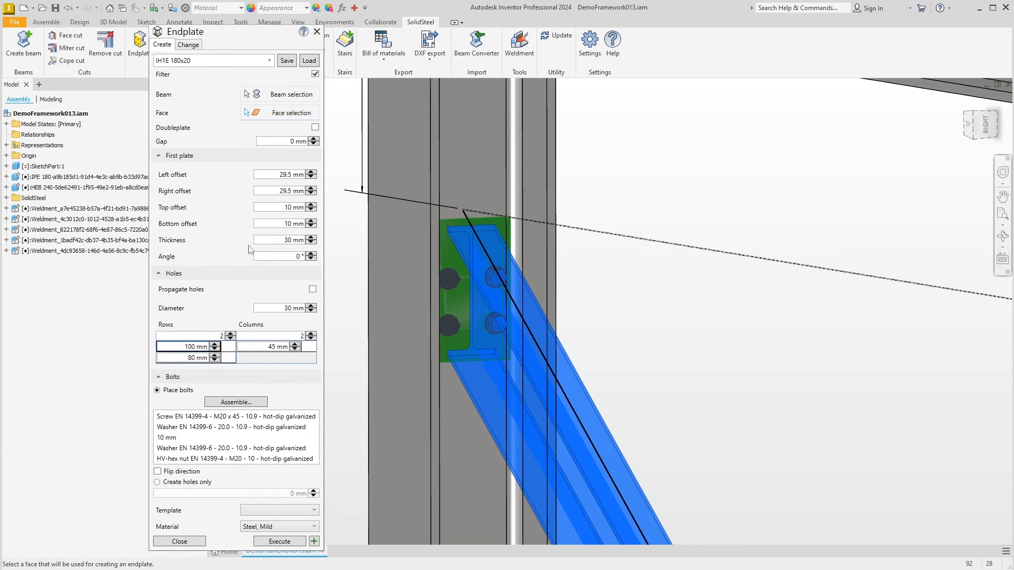
left_click(313, 289)
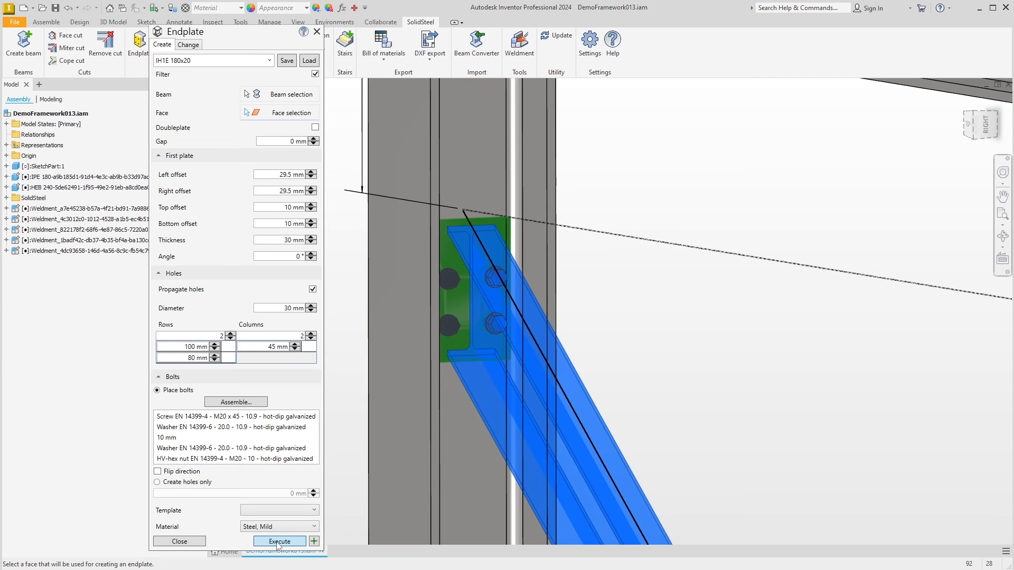
left_click(279, 541)
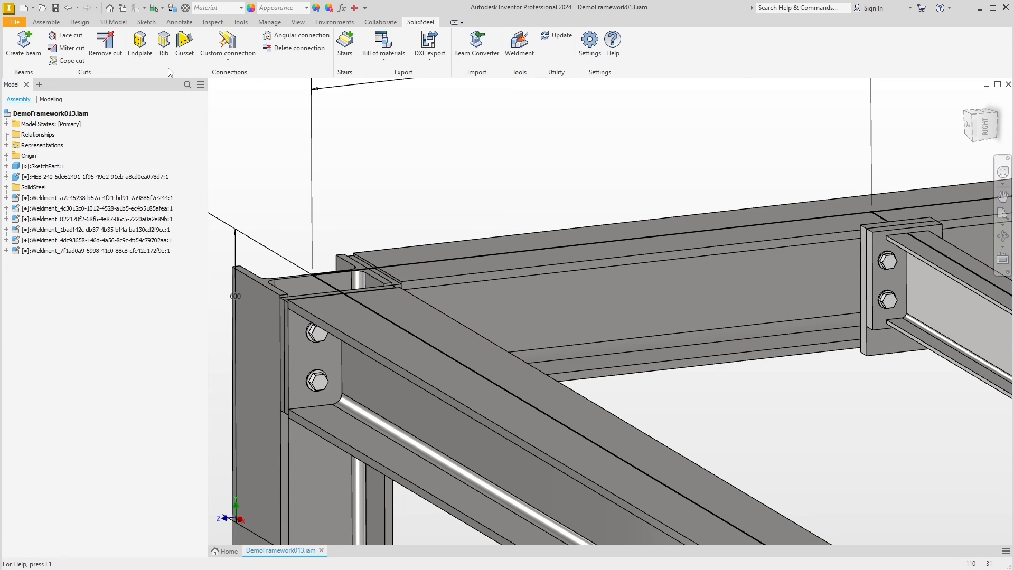
- Modify the IH1B 240x27 end plate connection into a double plate with identical plates
left_click(140, 45)
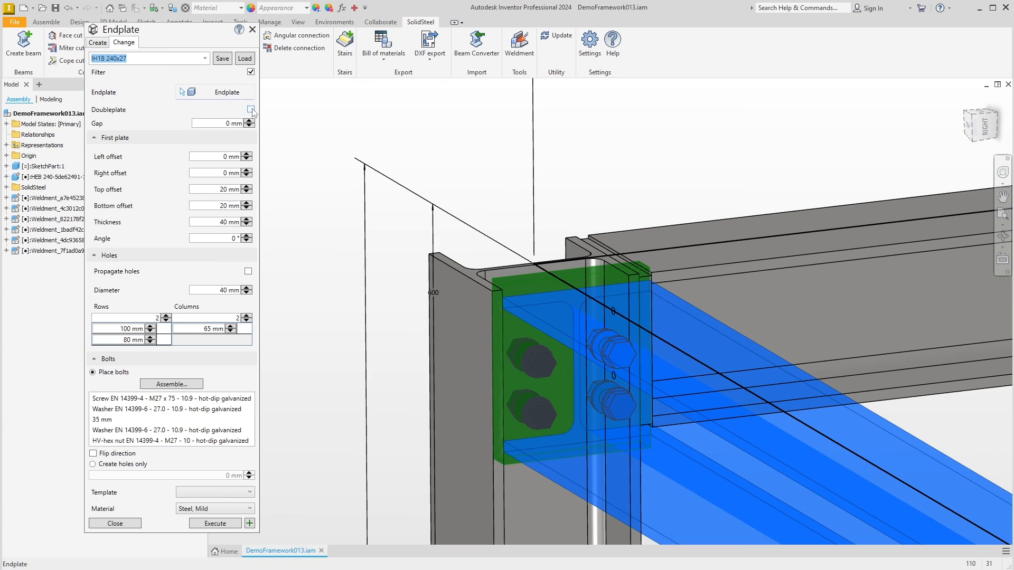
left_click(251, 111)
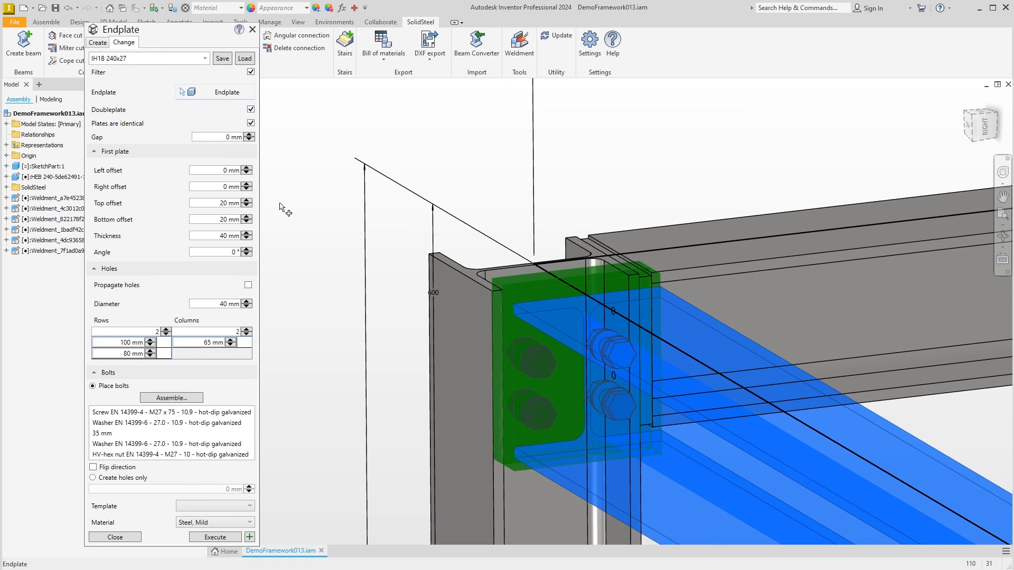
left_click(215, 537)
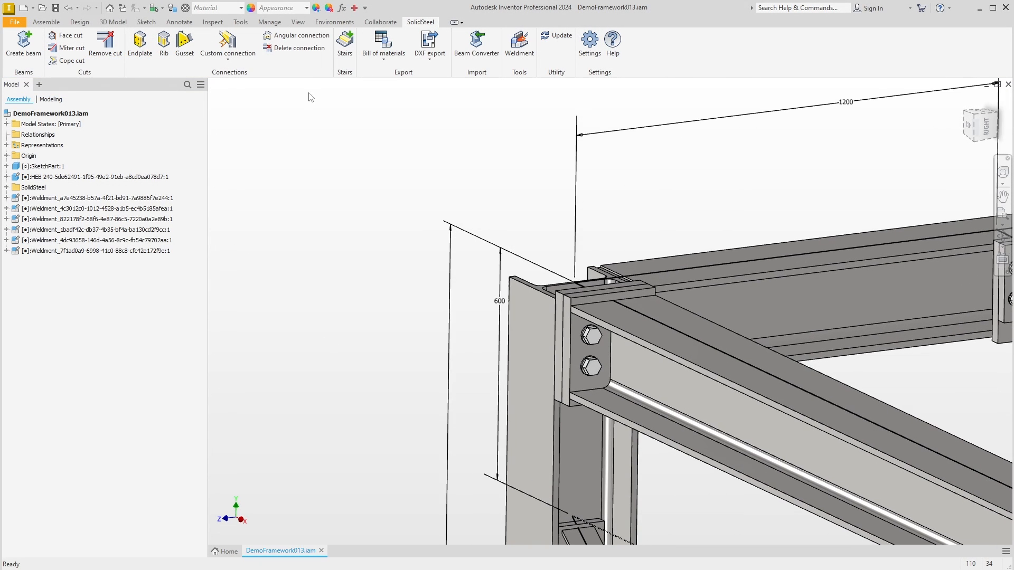
- Delete the front beam's end plate connection, leaving beam and column without plates or bolts
left_click(294, 48)
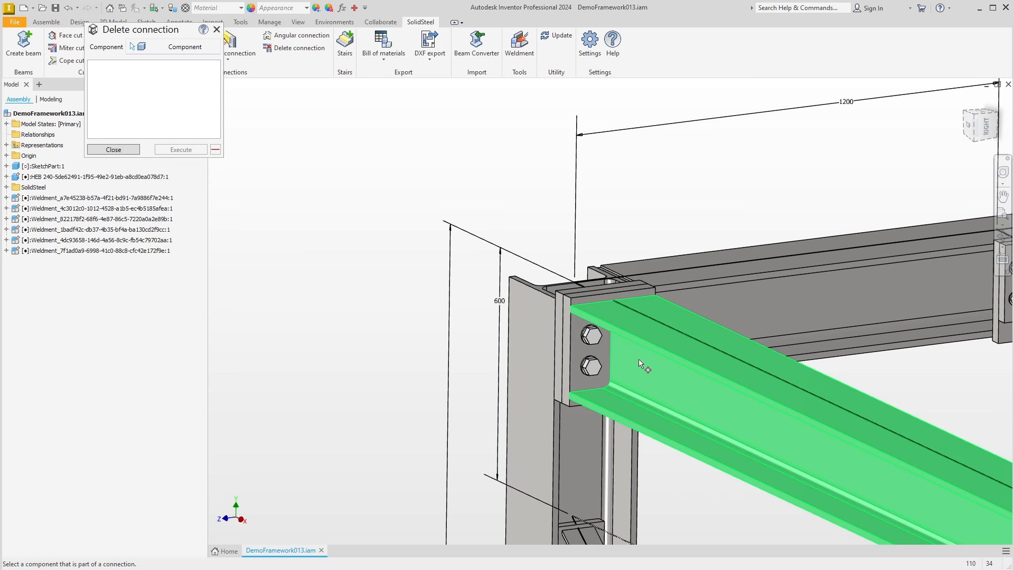
left_click(640, 362)
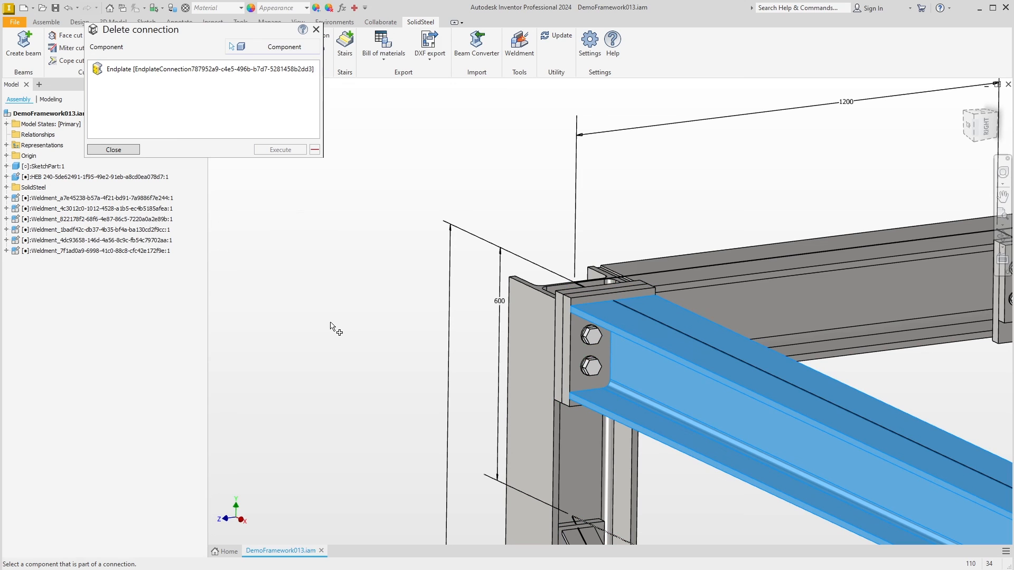
left_click(207, 70)
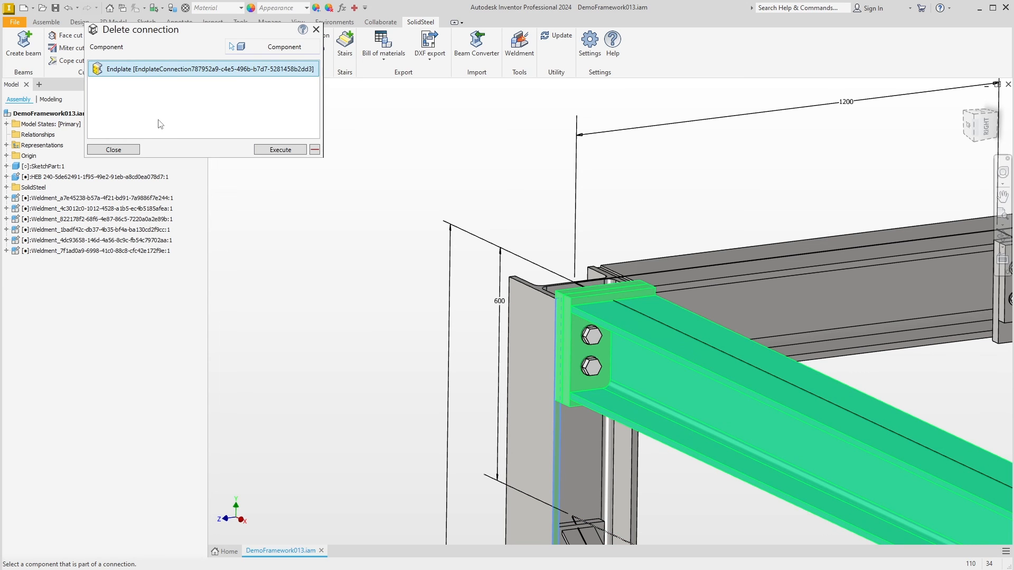
mouse_move(168, 122)
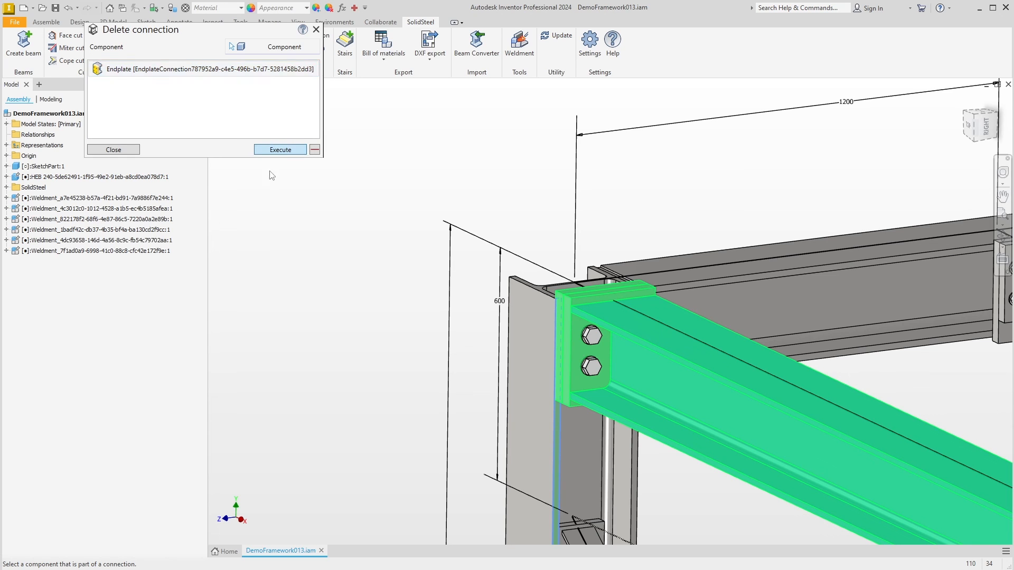
left_click(278, 149)
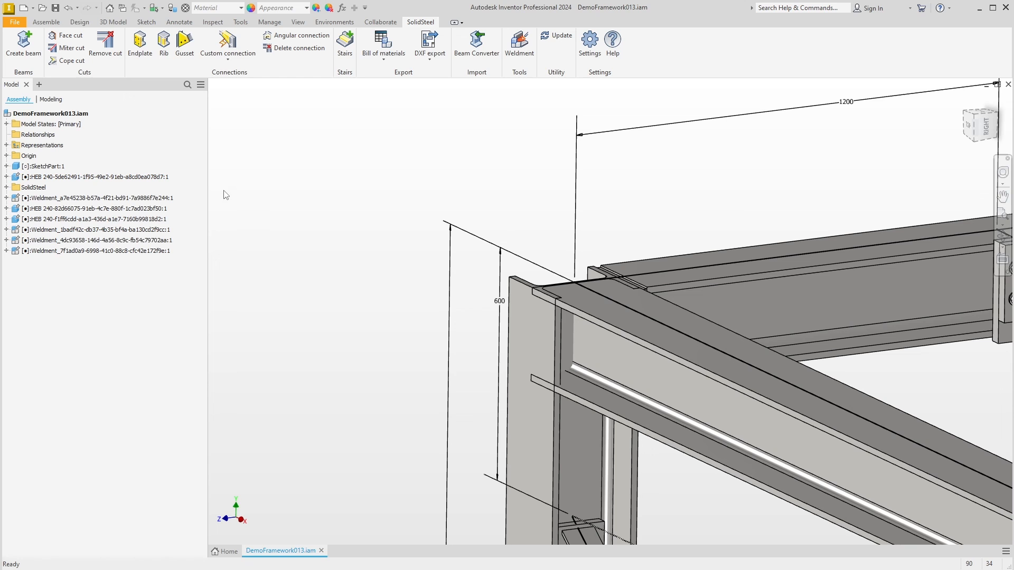
mouse_move(254, 205)
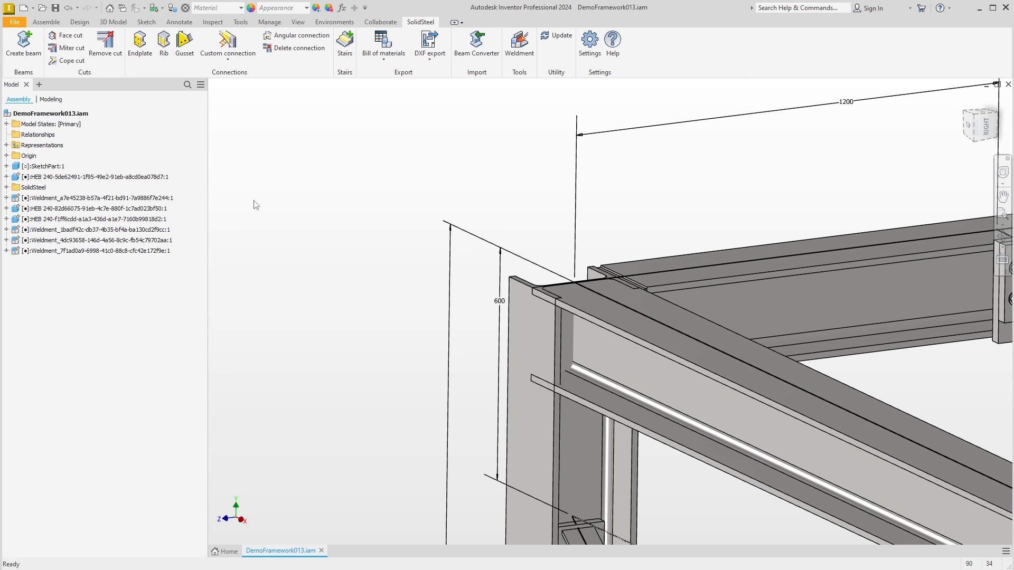